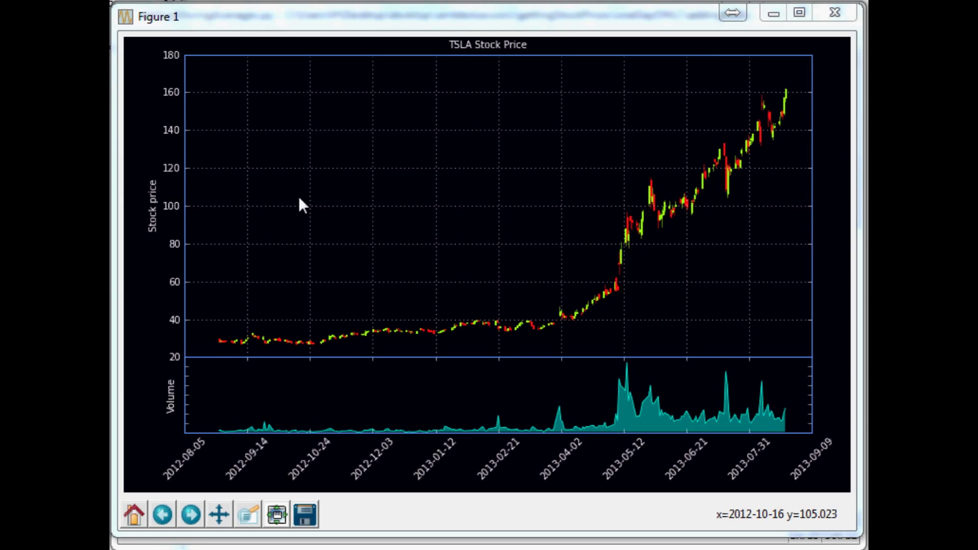
mouse_move(284, 181)
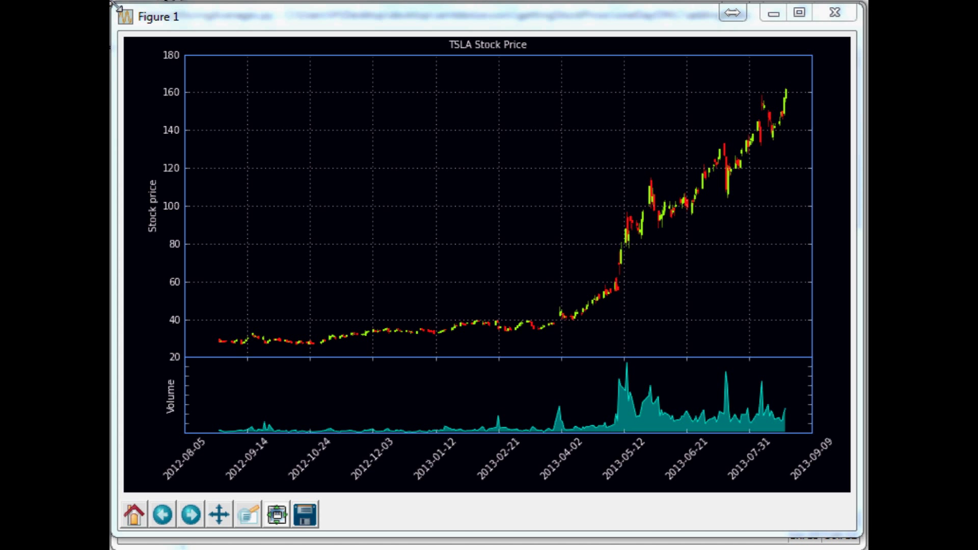
mouse_move(283, 229)
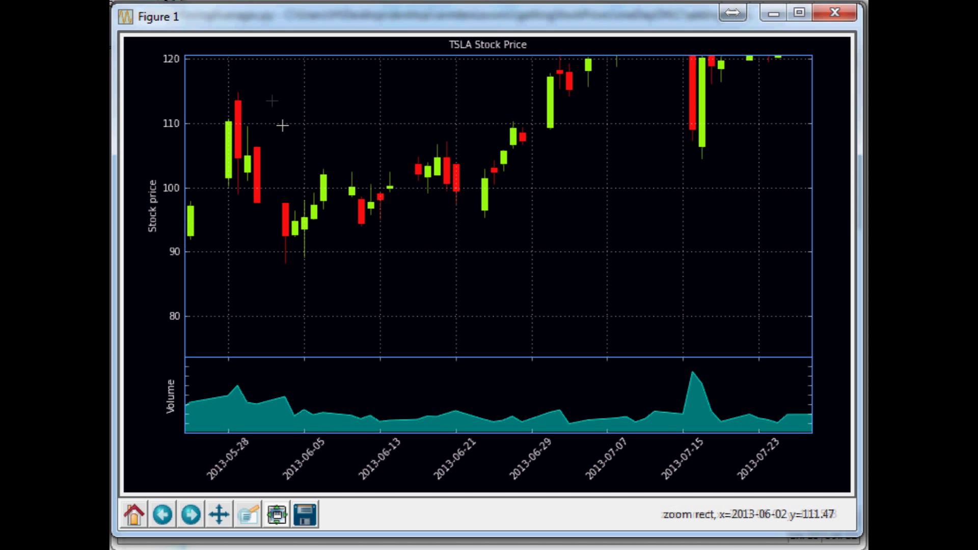
Step: Close the TSLA chart and reorder eachStock to 'EBAY','TSLA','AAPL' in the script
left_click_drag(271, 100, 320, 253)
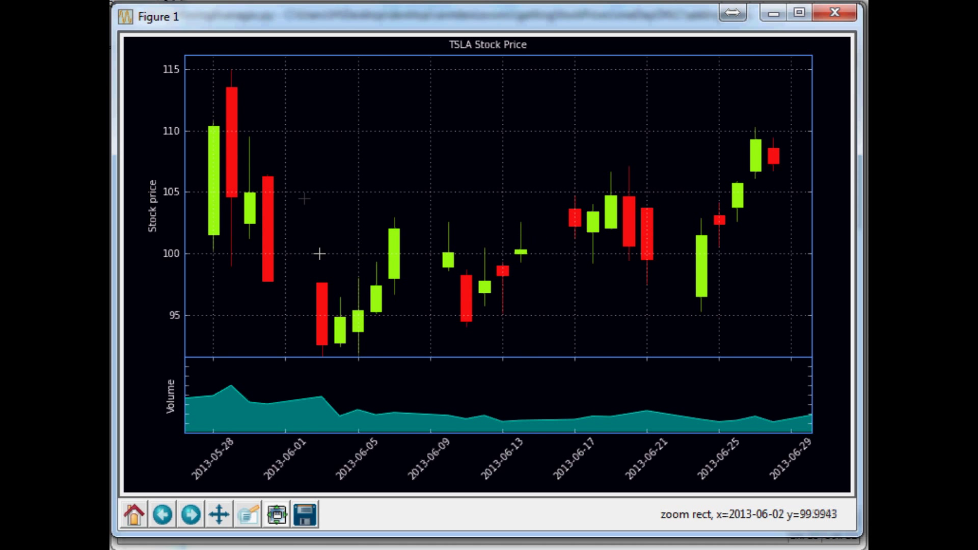
left_click(132, 514)
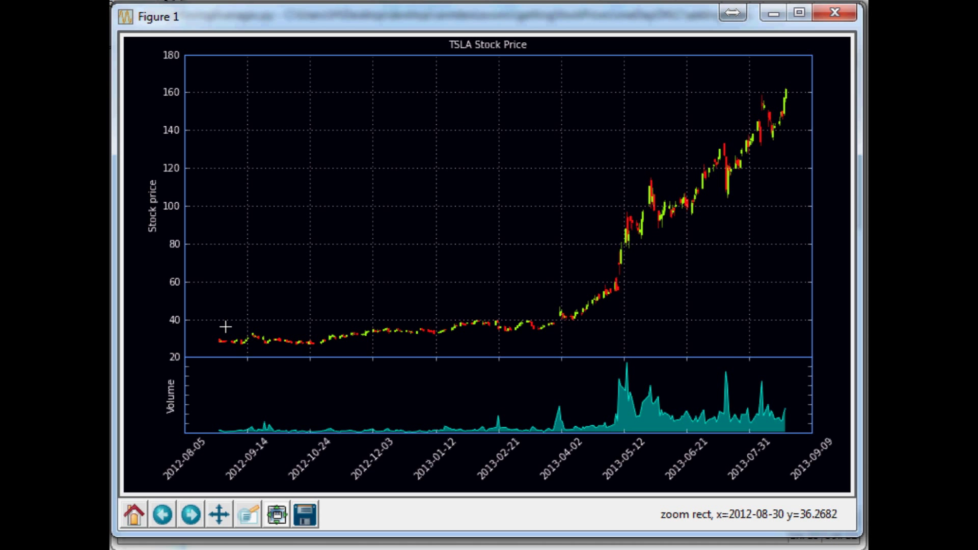
mouse_move(488, 246)
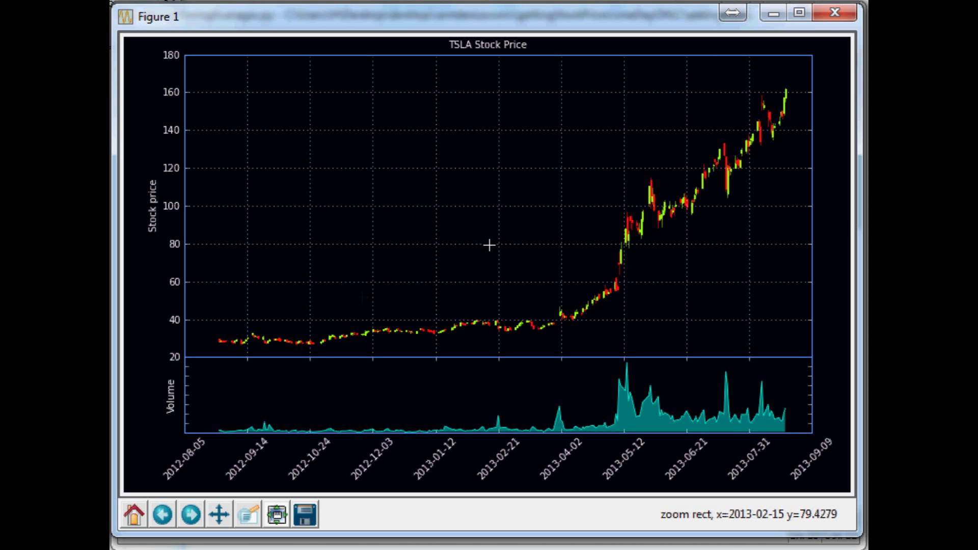
mouse_move(493, 53)
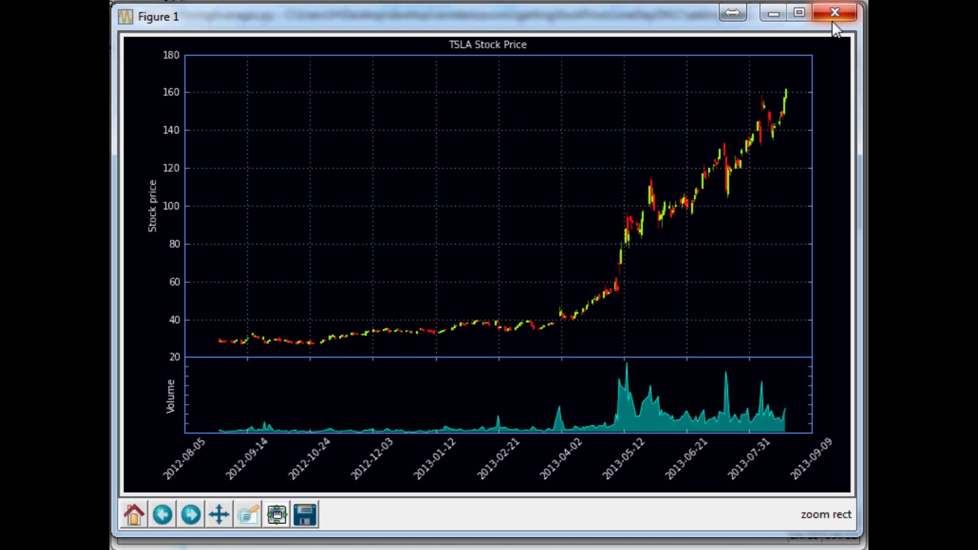
left_click(834, 12)
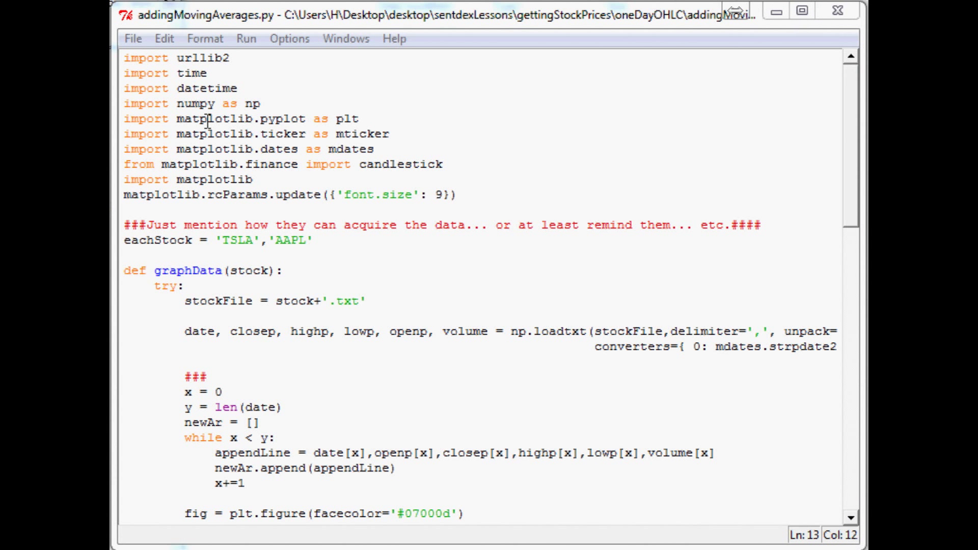
left_click(215, 241)
type("EBAY',")
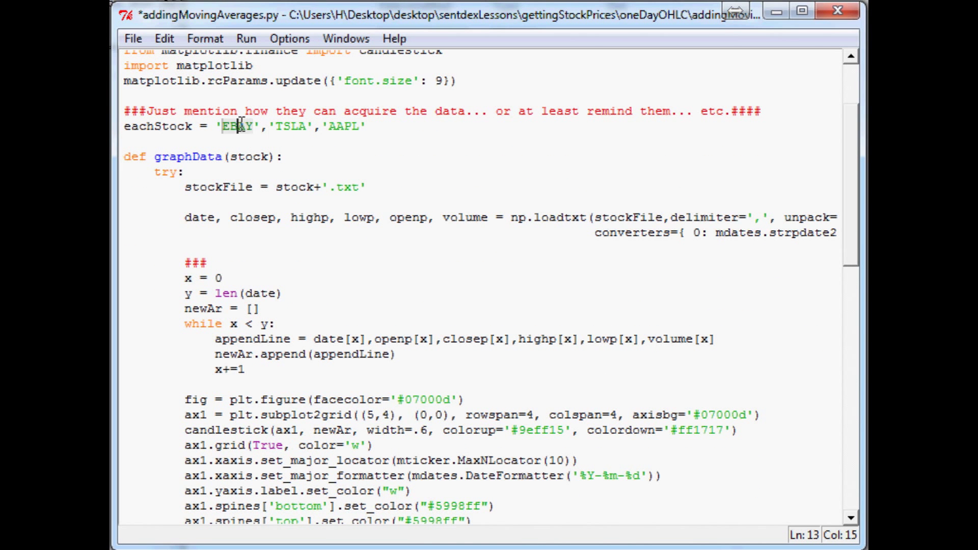
double_click(237, 126)
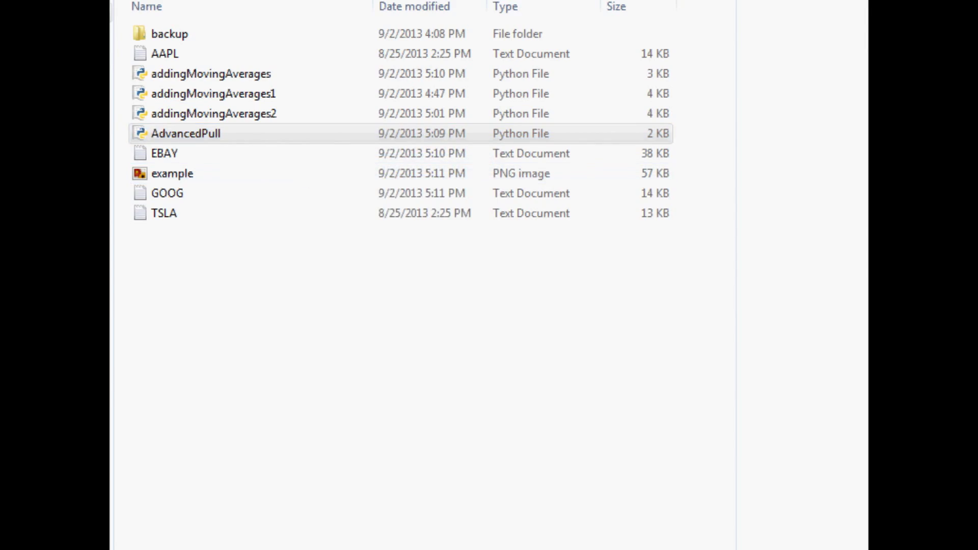
Step: Run AdvancedPull.py and stop it at the Kill? dialog, leaving a fresh 0 KB GOOG.txt selected
double_click(185, 132)
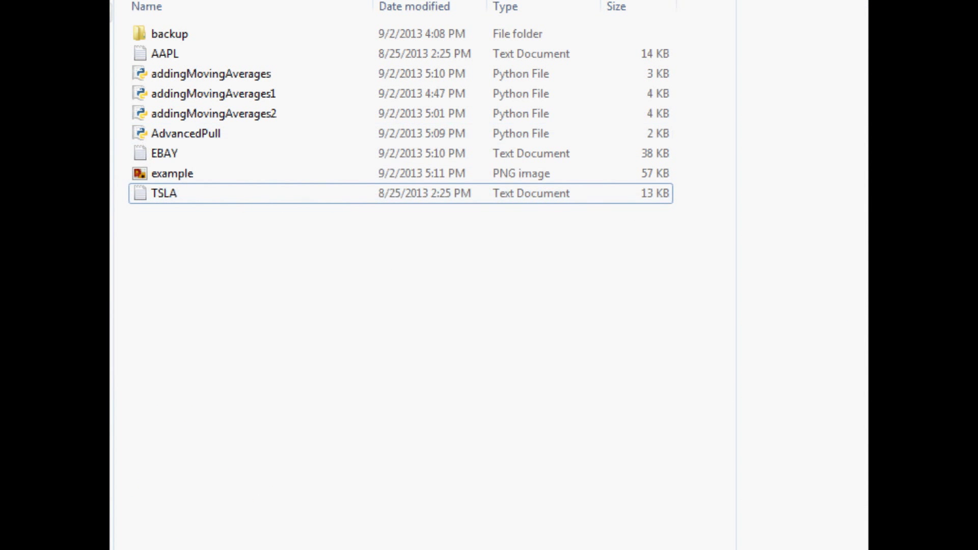
double_click(184, 133)
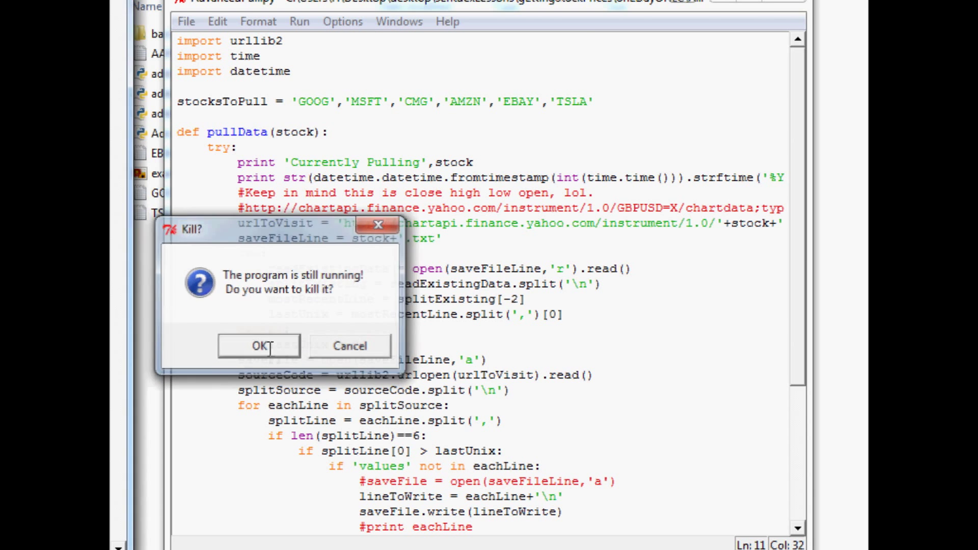
left_click(258, 345)
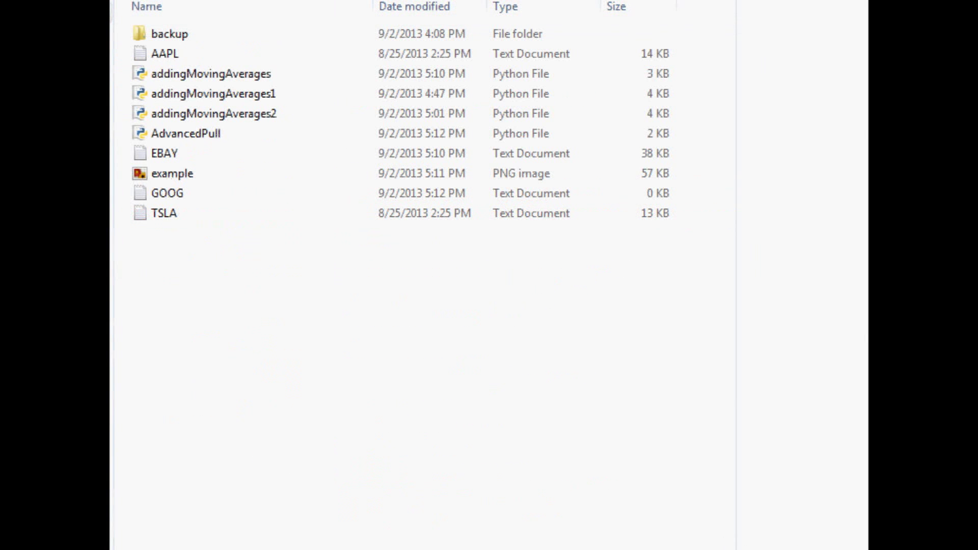
left_click(166, 193)
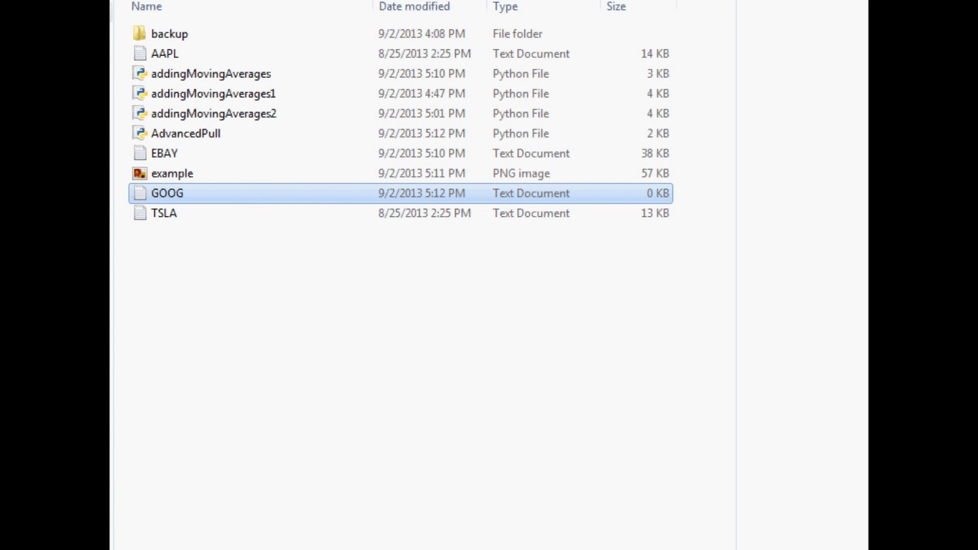
right_click(166, 192)
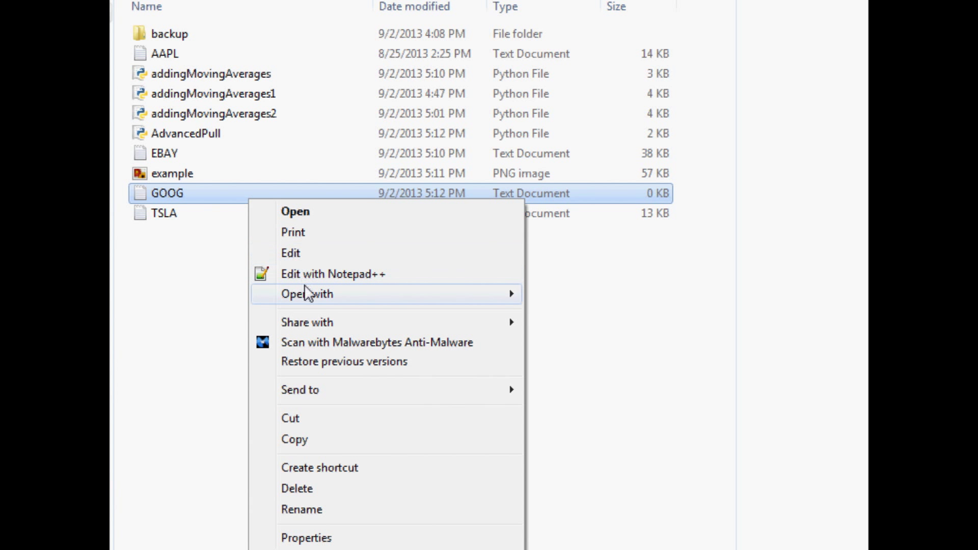
Step: View GOOG.txt's 696 price rows in Notepad++, then return to the moving-averages script in IDLE
left_click(332, 273)
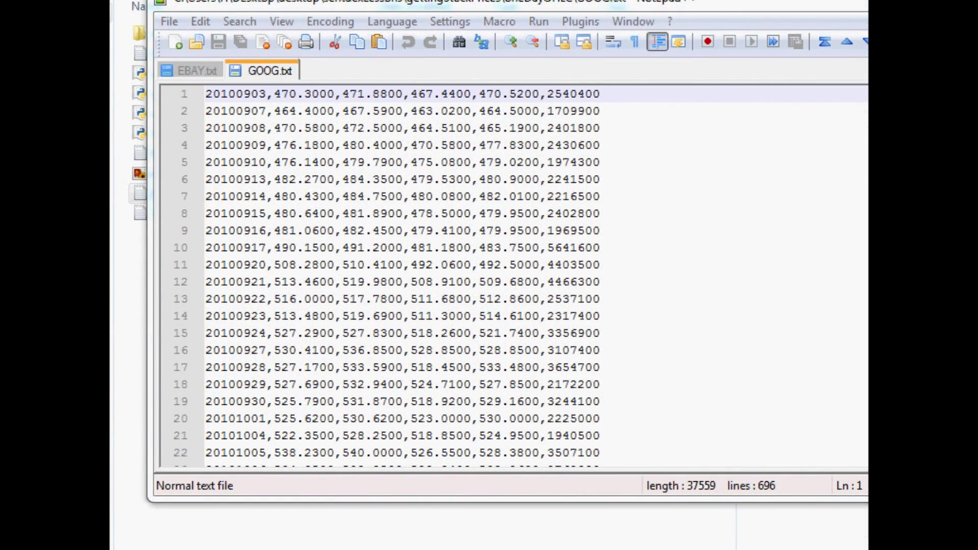
left_click(261, 111)
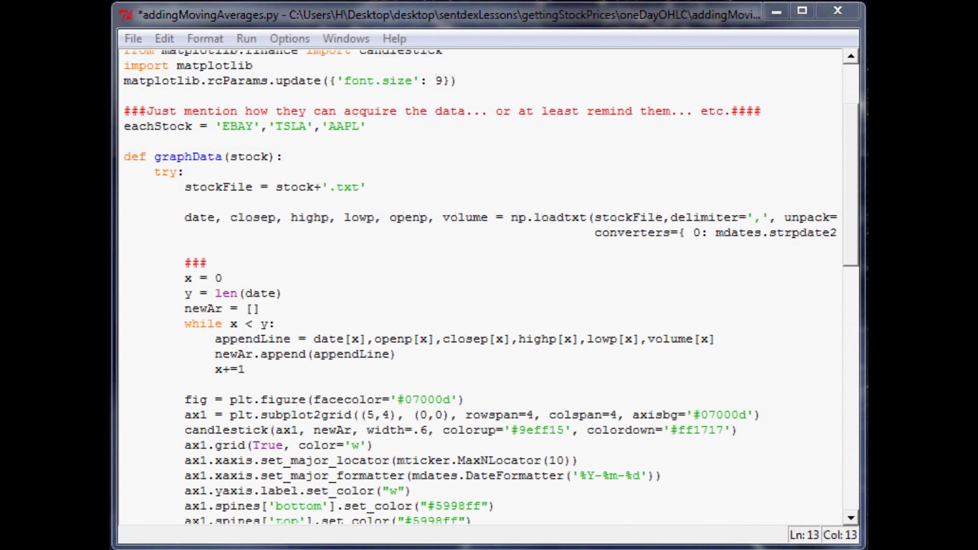
Step: Run the module to produce the EBAY candlestick chart with volume panel for 2010–2013
left_click(184, 173)
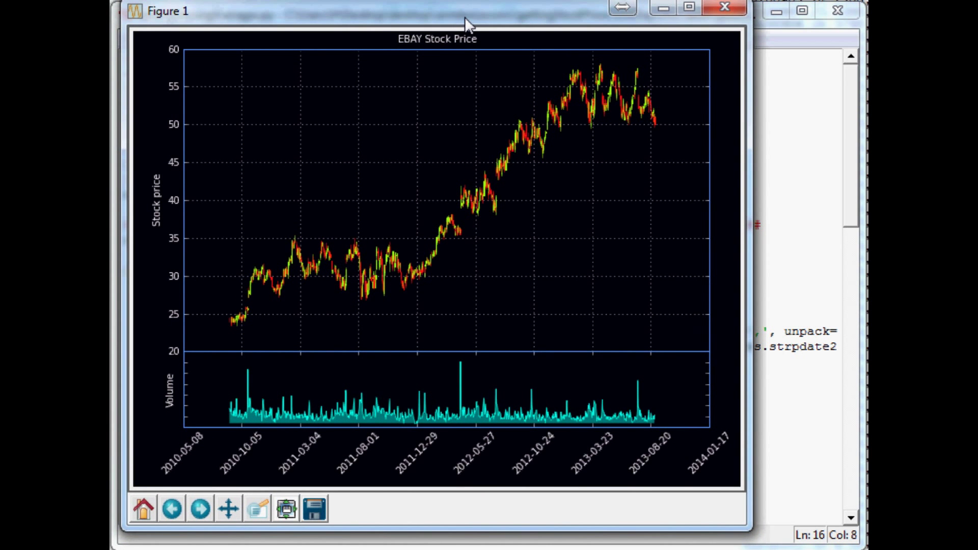
mouse_move(731, 497)
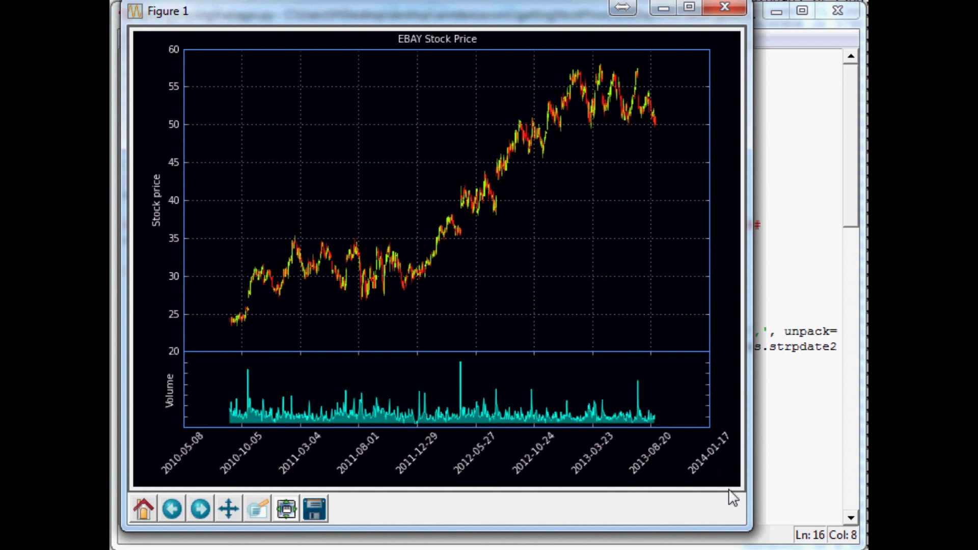
mouse_move(311, 277)
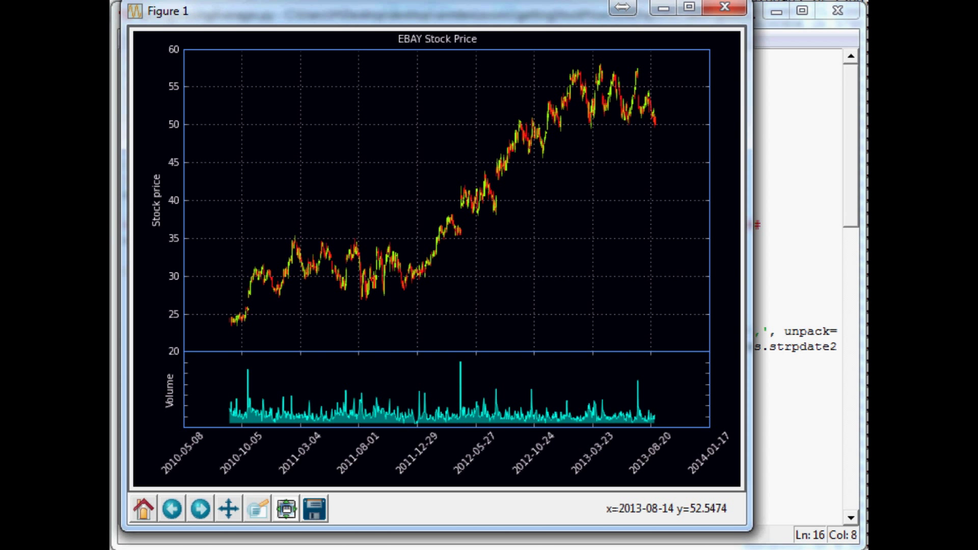
mouse_move(640, 65)
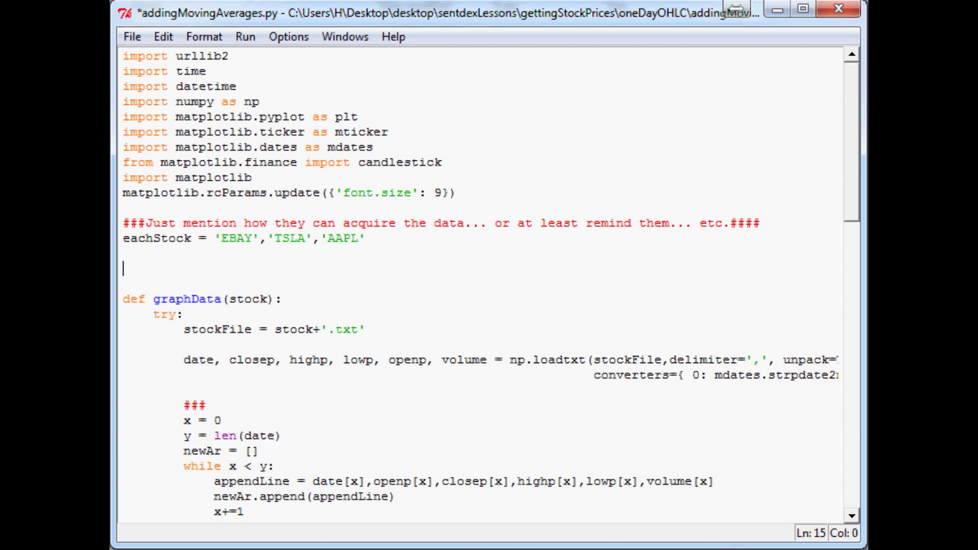
Step: Define a movingaverage(values, window) function header above graphData
type("def movingaverage(")
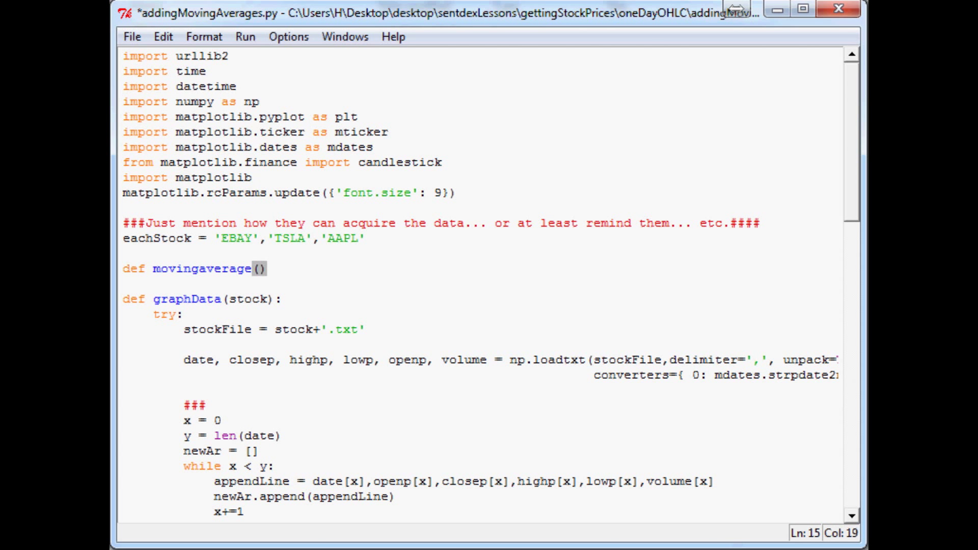
type("values,window")
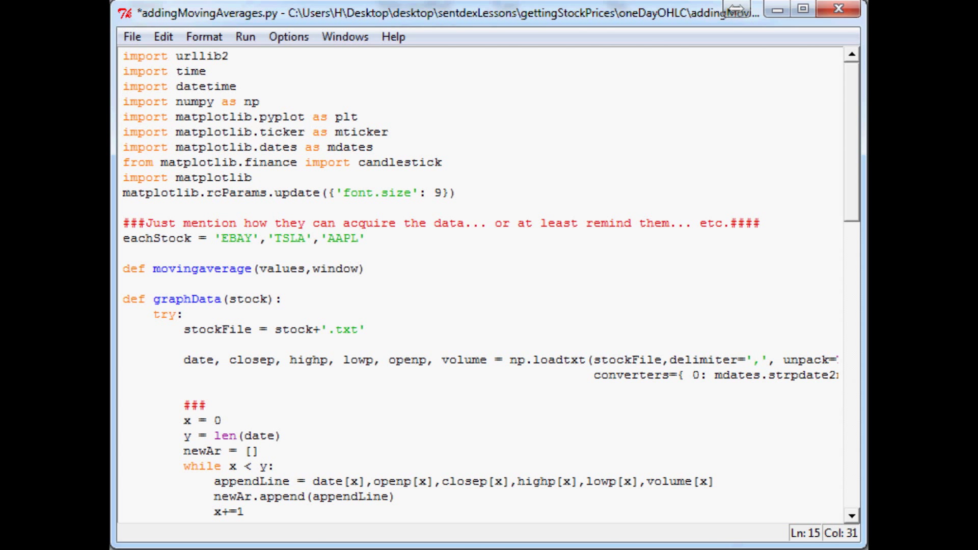
double_click(282, 269)
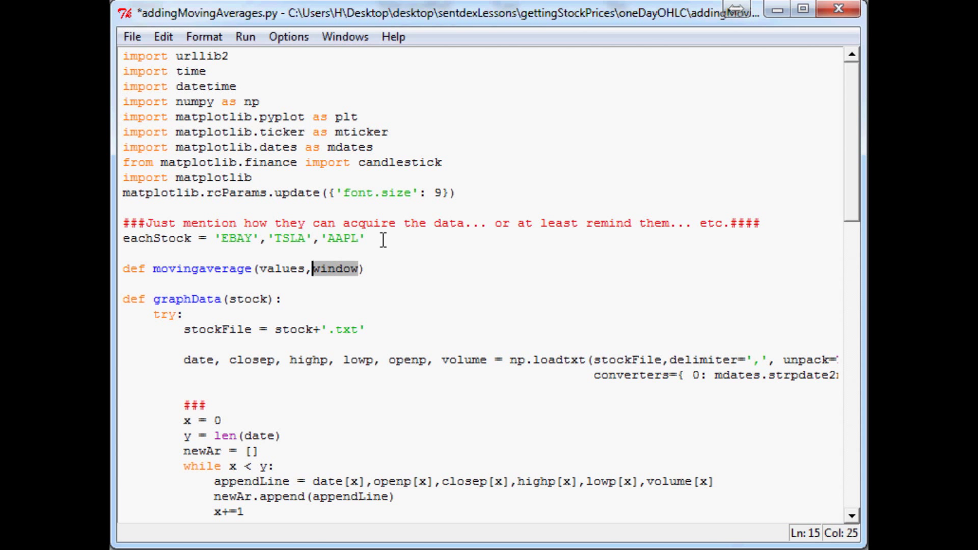
mouse_move(620, 259)
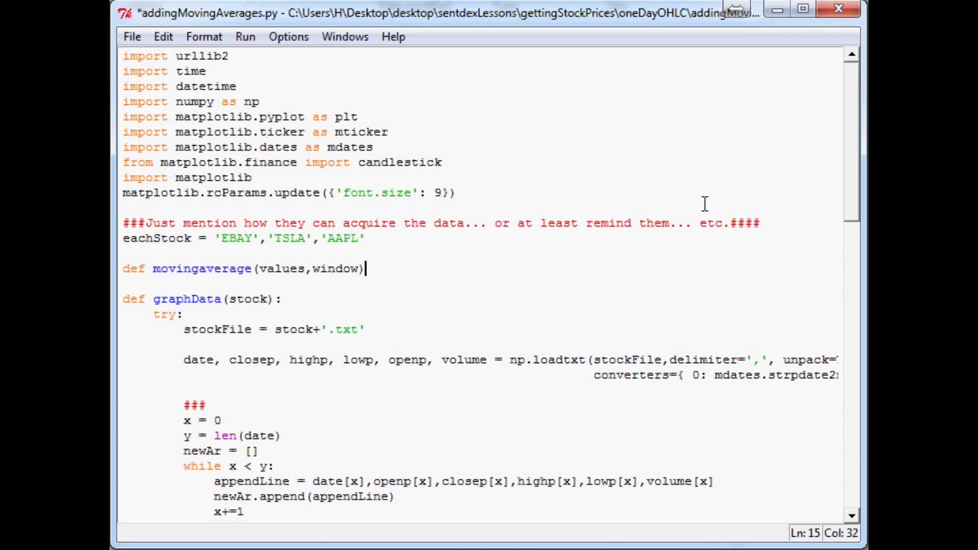
type(":")
key("enter")
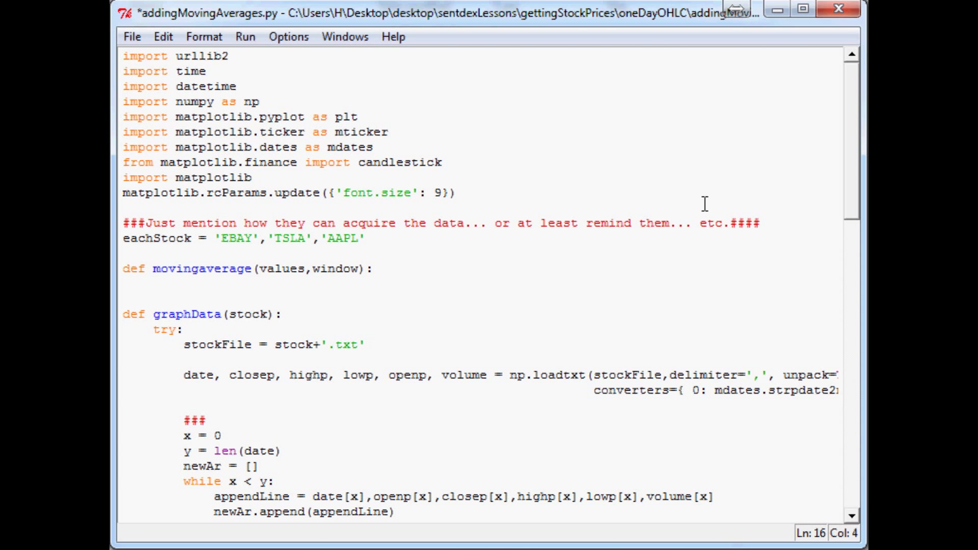
Step: Add weights = np.repeat(1.0, window)/window as the first body line
type("weights =")
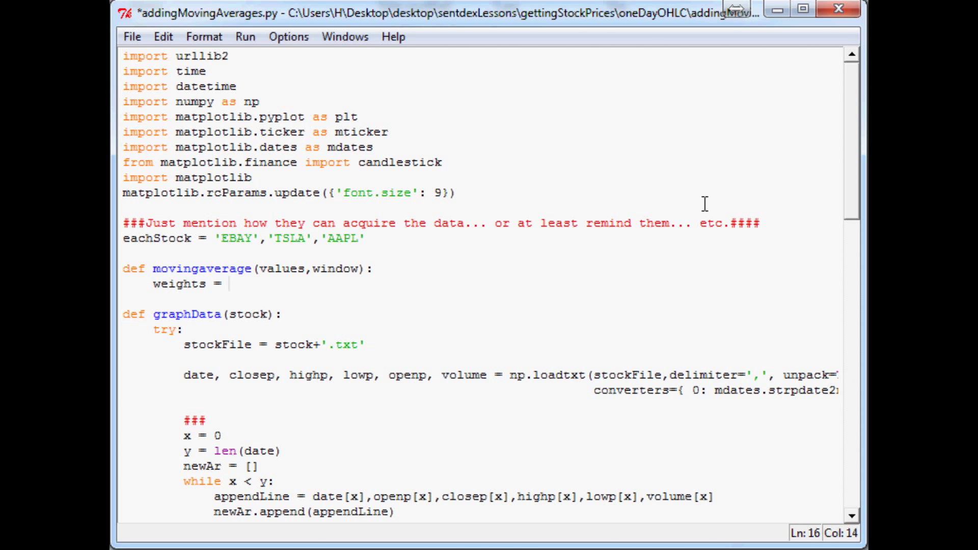
type("np.rea")
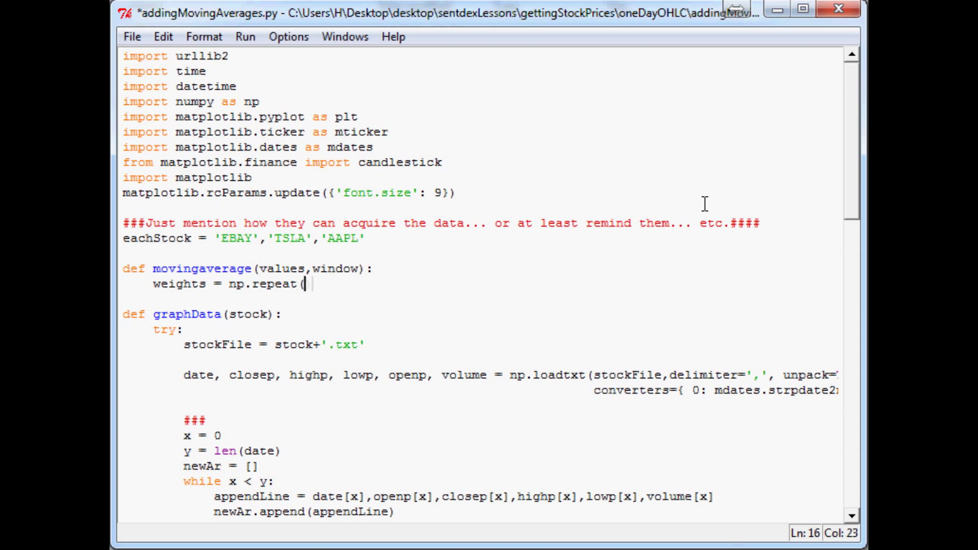
type("1.0)")
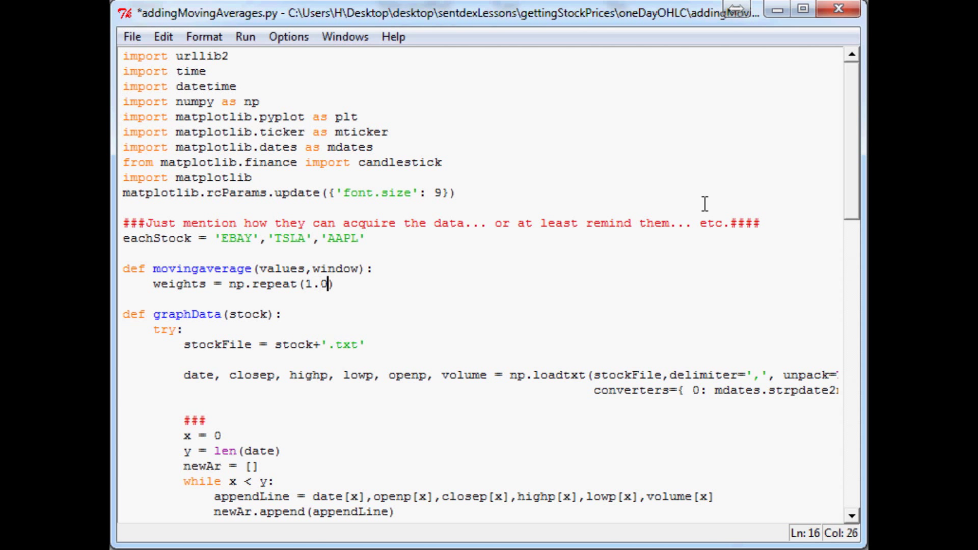
type(", window")
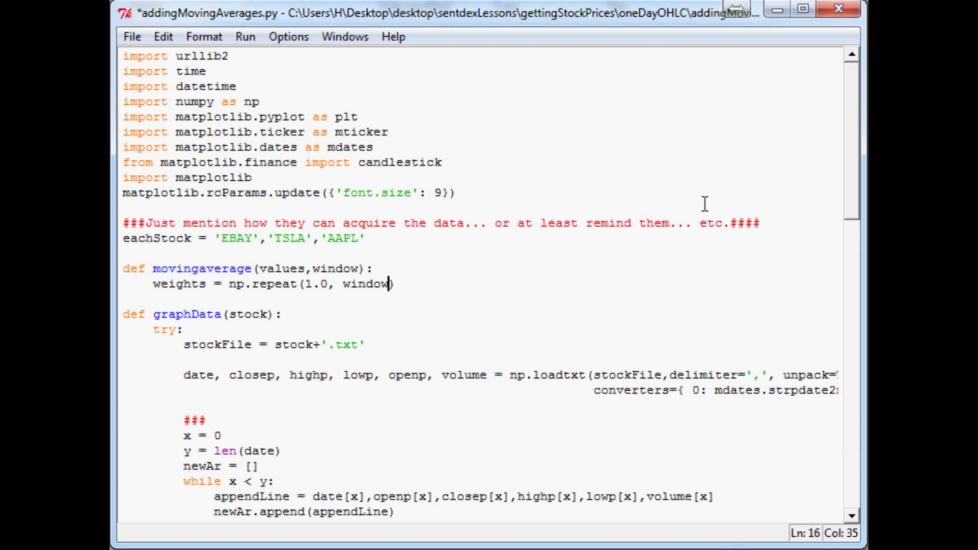
type("/")
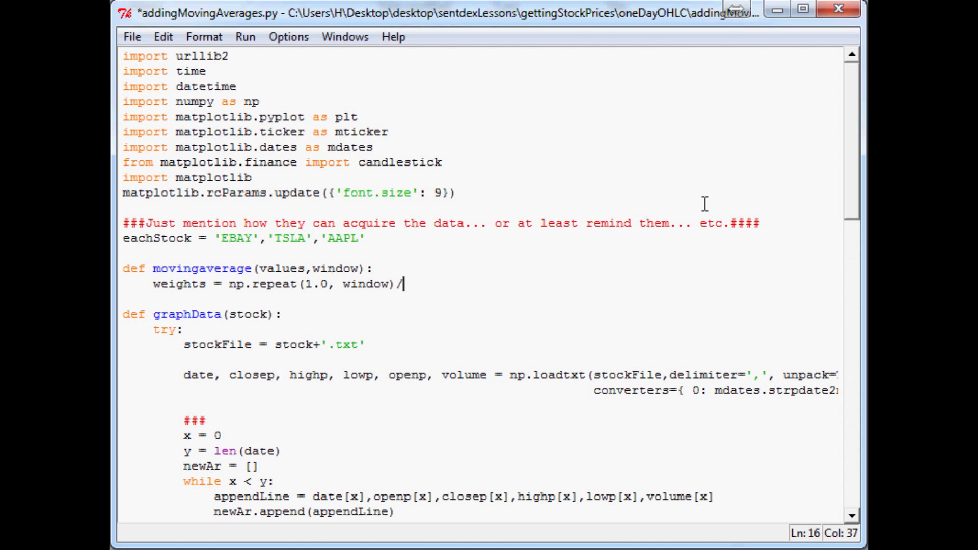
type("window")
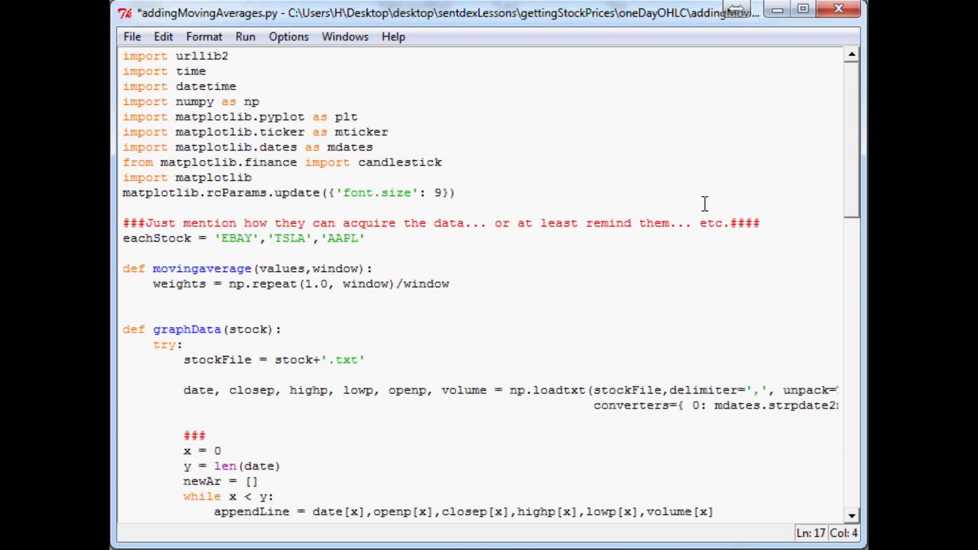
Step: Add smas = np.convolve(values, weights, 'valid') and return smas to finish the function
type("smas")
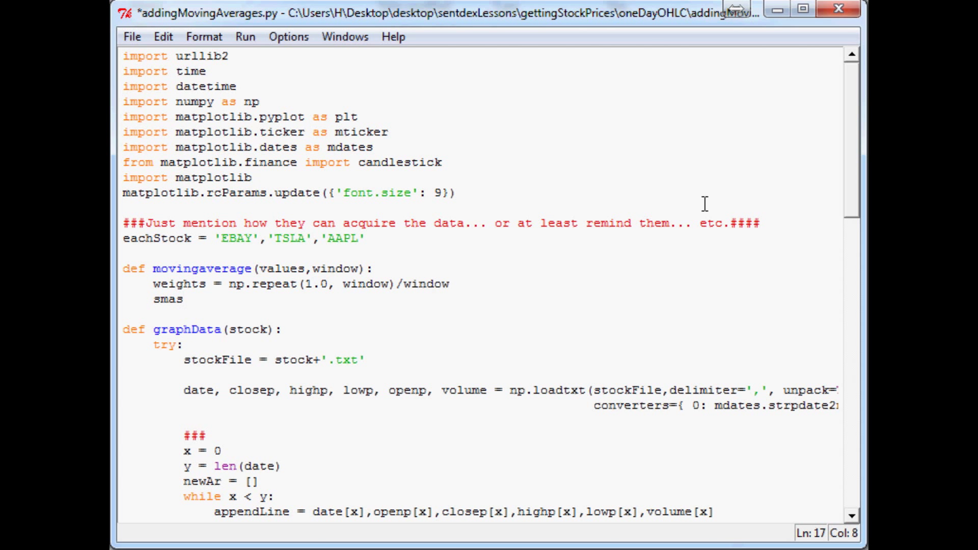
type("= np")
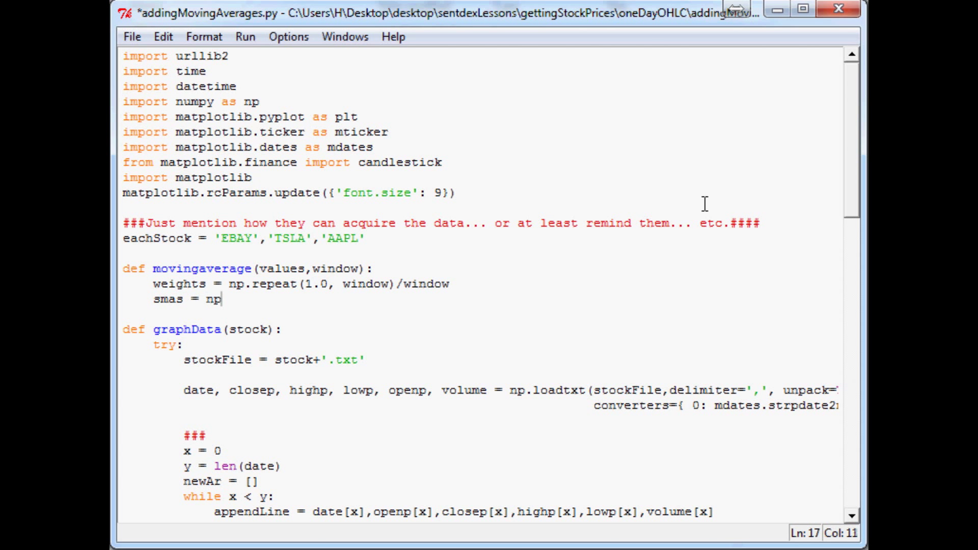
type(".conv")
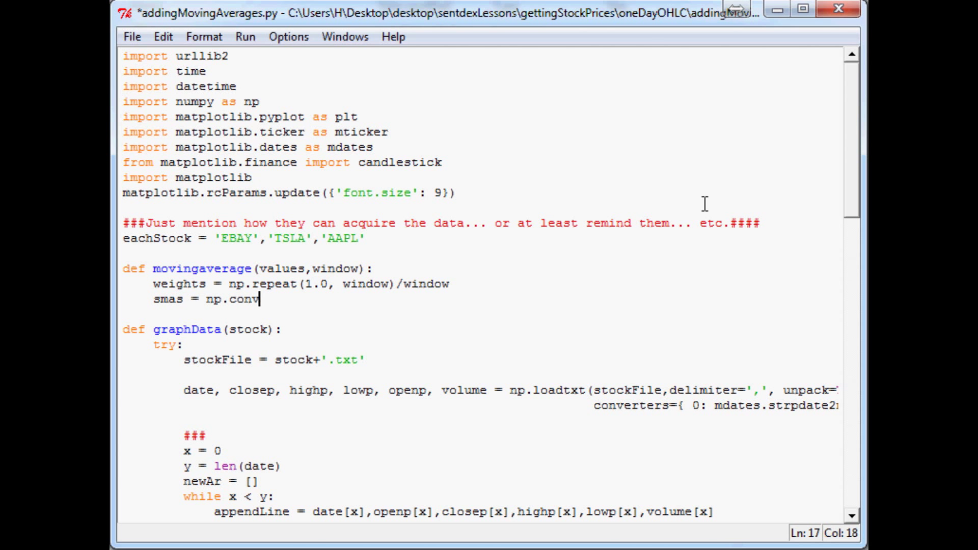
type("olv")
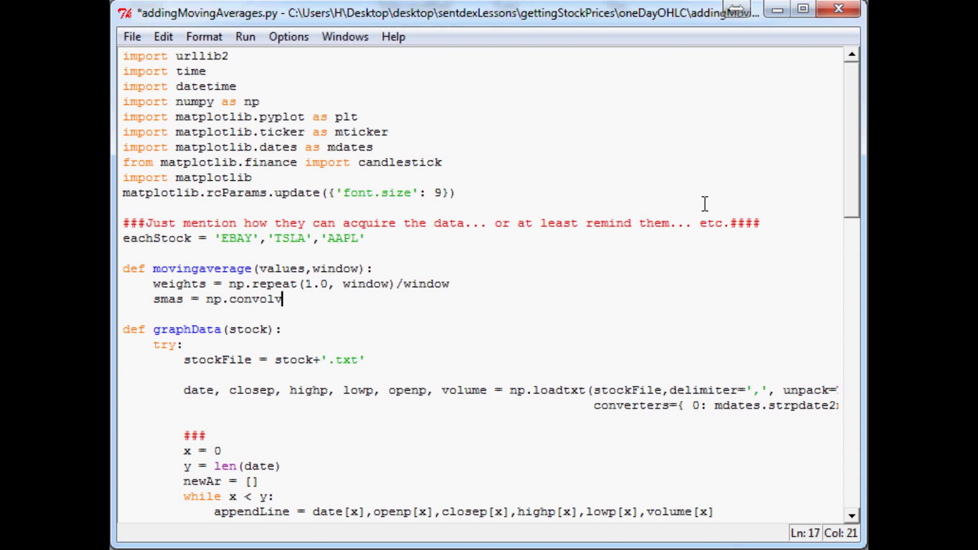
type("e()")
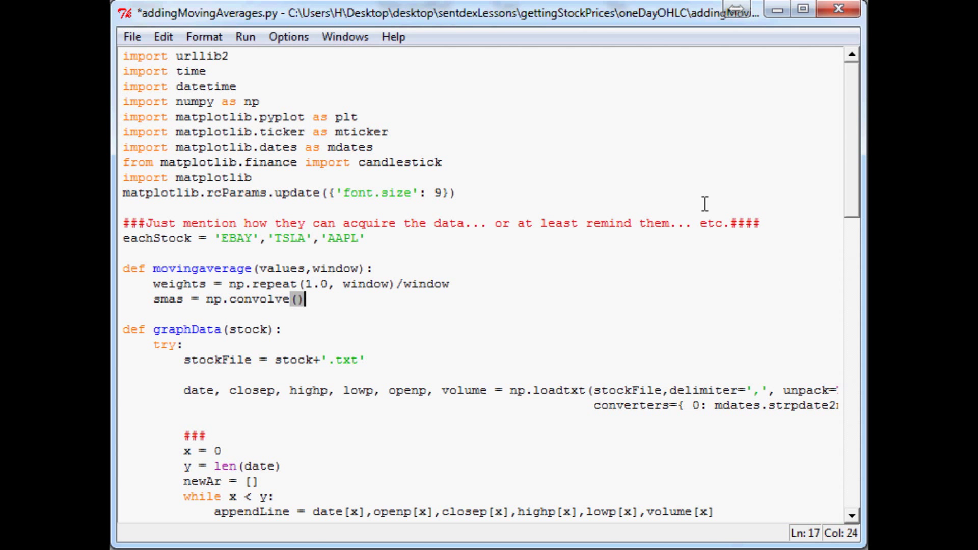
type("value")
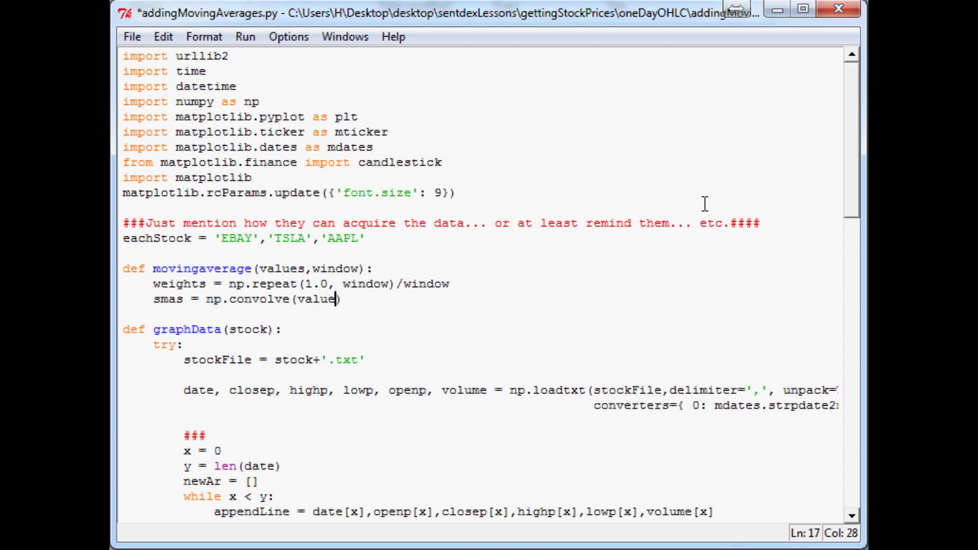
type("s, weights,")
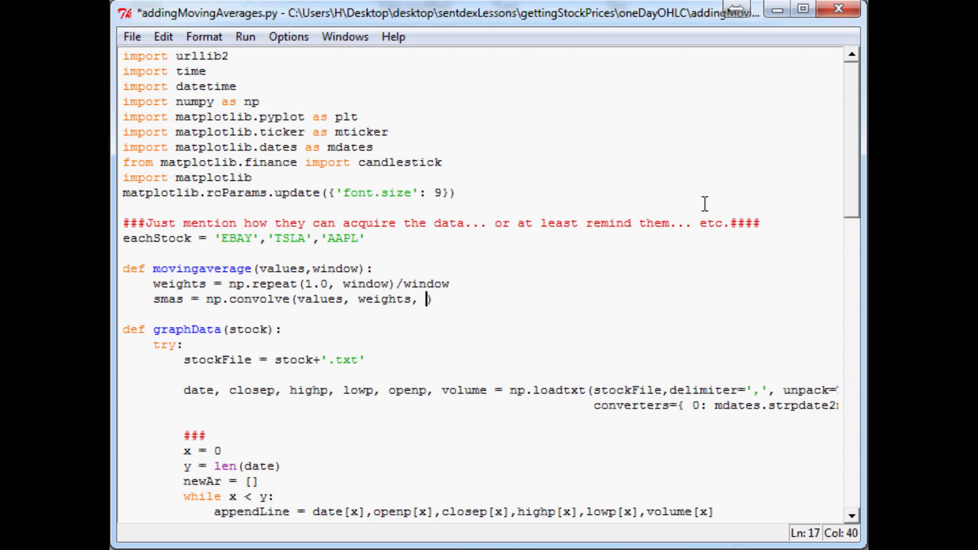
type("'valid'")
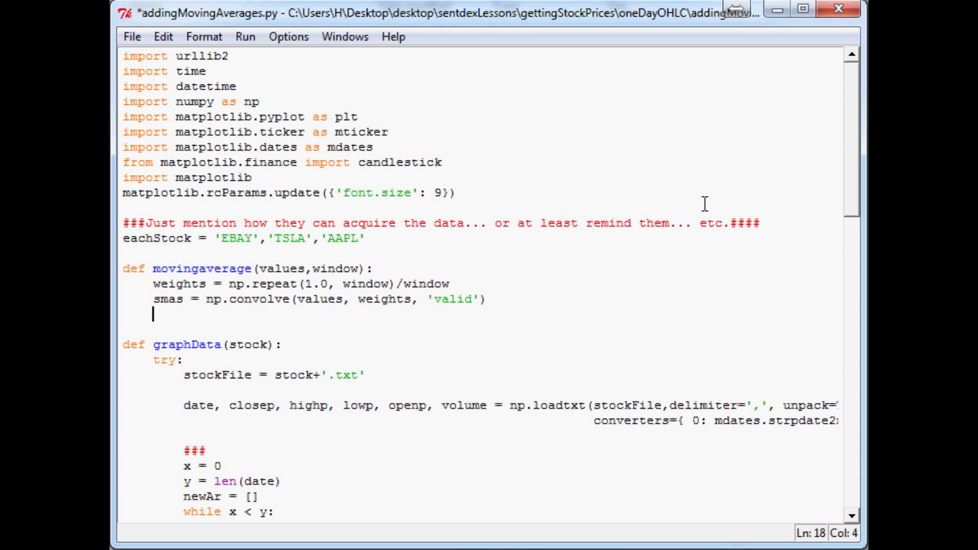
type("return")
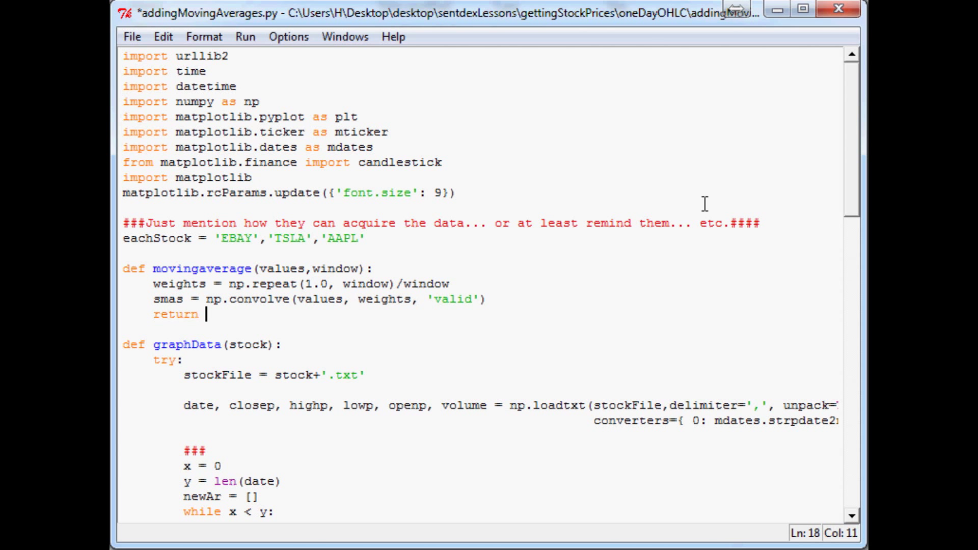
type("smas")
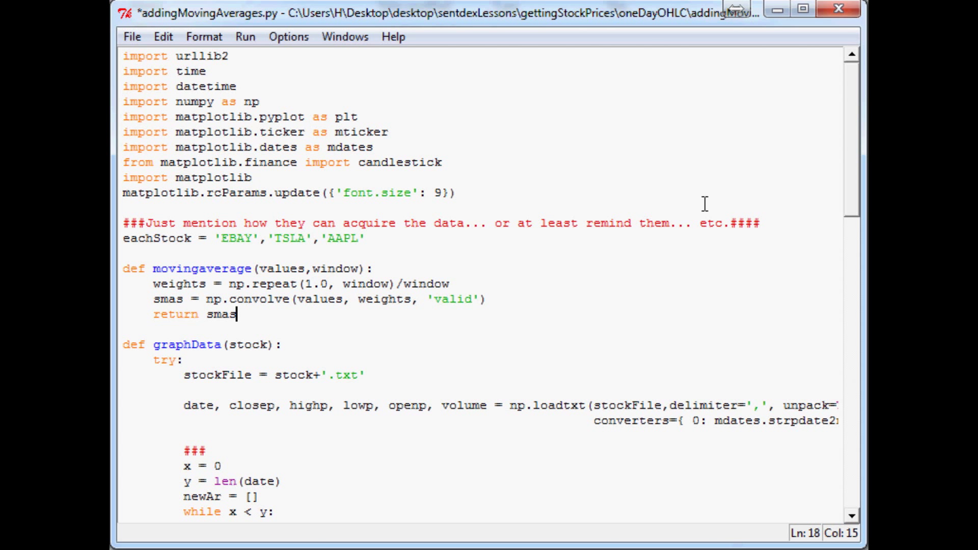
left_click(123, 344)
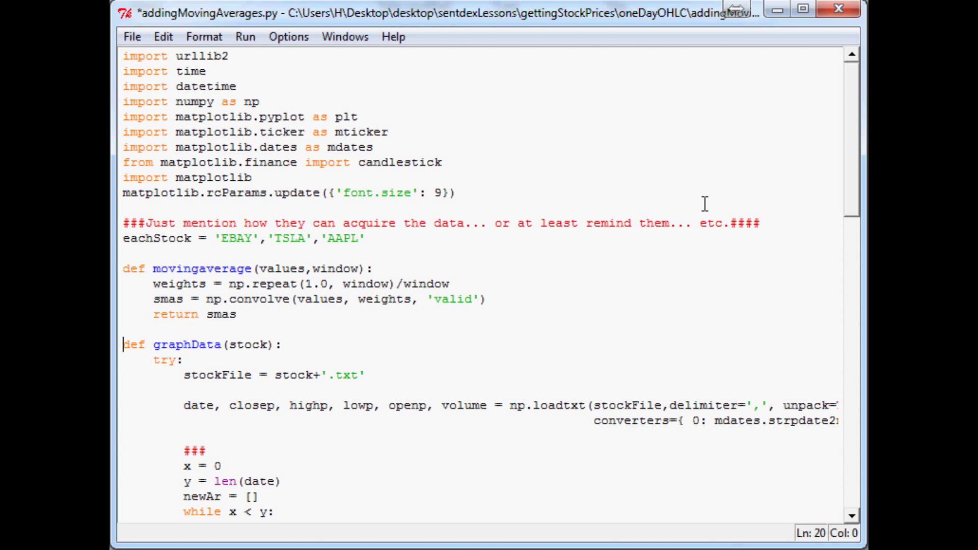
Step: Extend graphData's parameters to stock, MA1, MA2 with blank lines above the definition
left_click(448, 298)
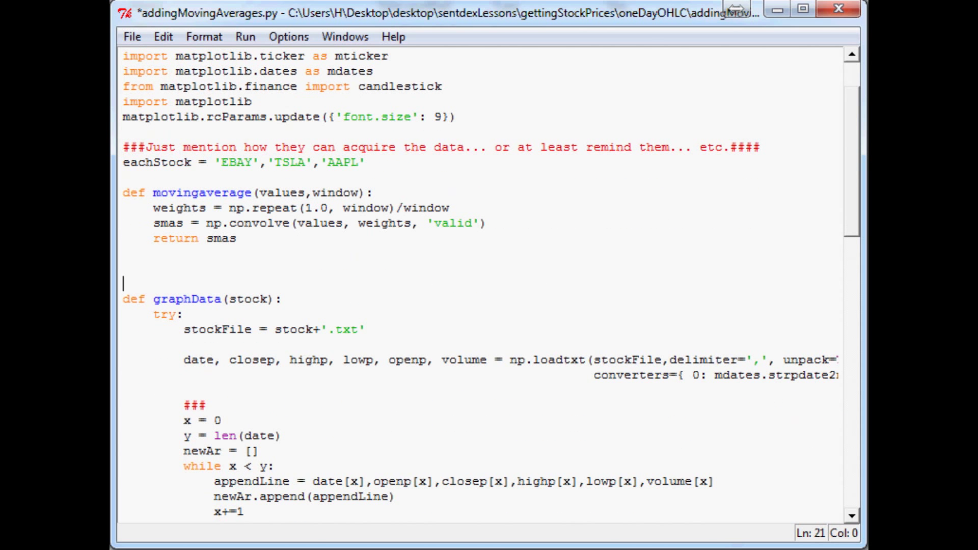
mouse_move(196, 301)
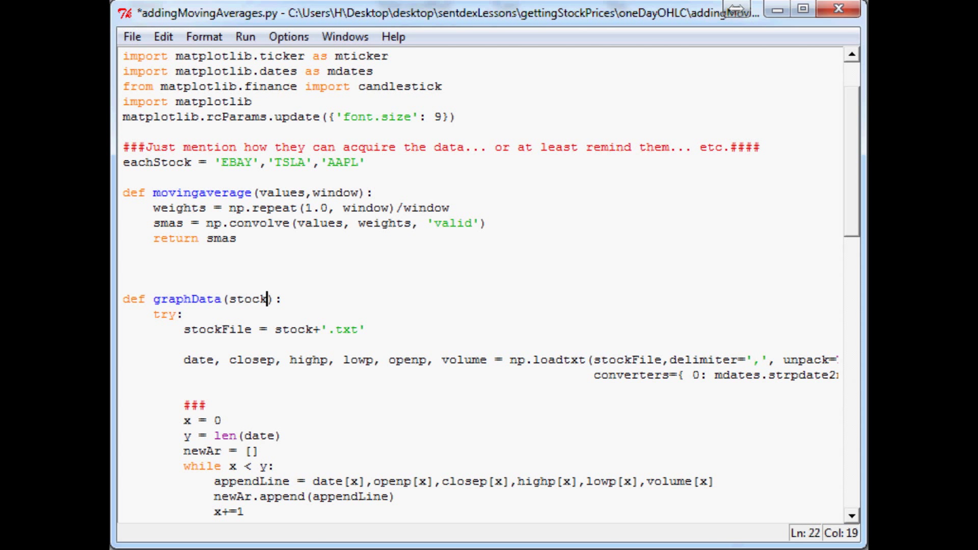
type(",MA1")
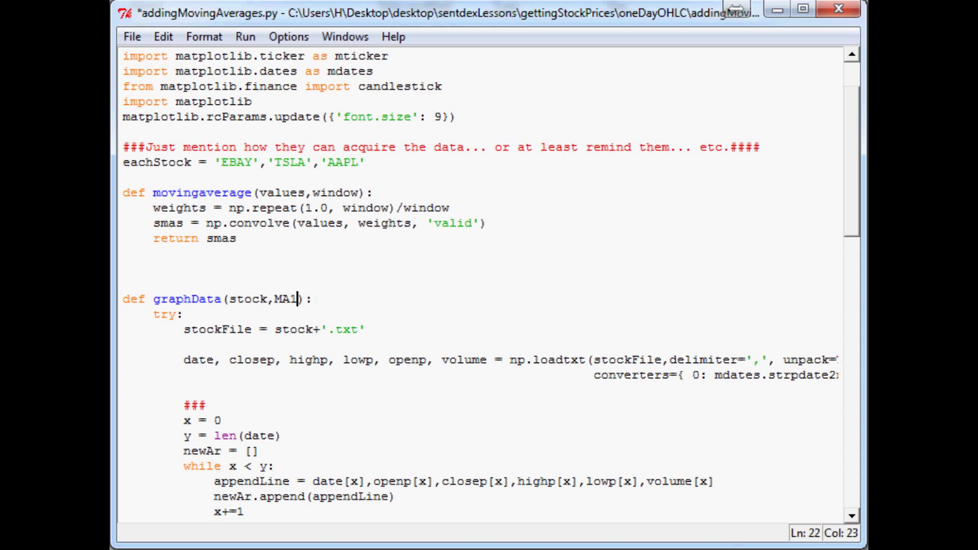
type(",MA2")
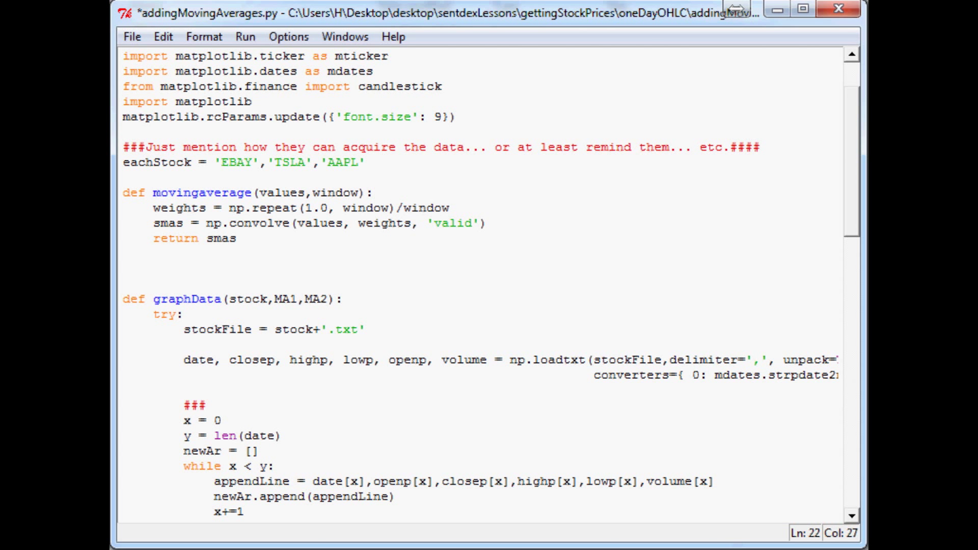
mouse_move(294, 323)
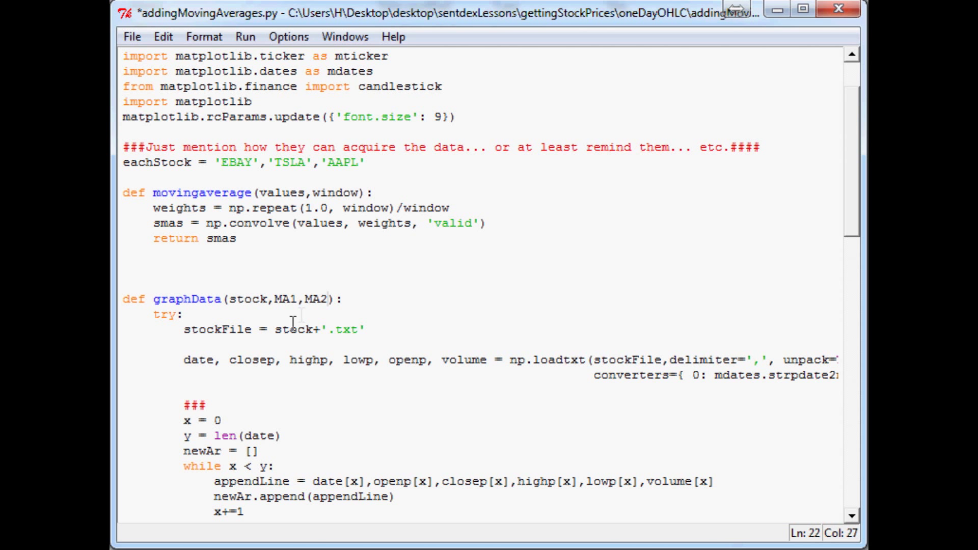
double_click(316, 299)
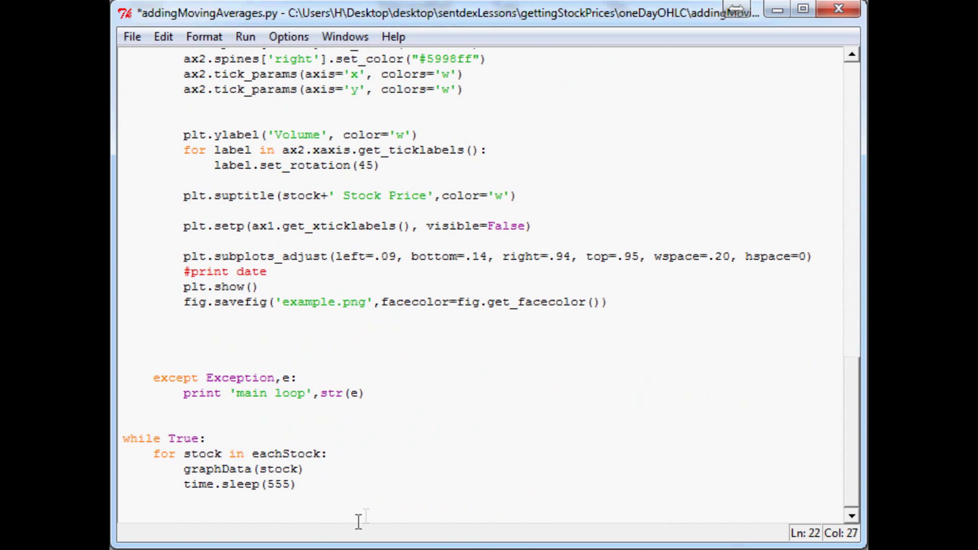
Step: Change the main loop's call to graphData(stock,12,26)
left_click(298, 469)
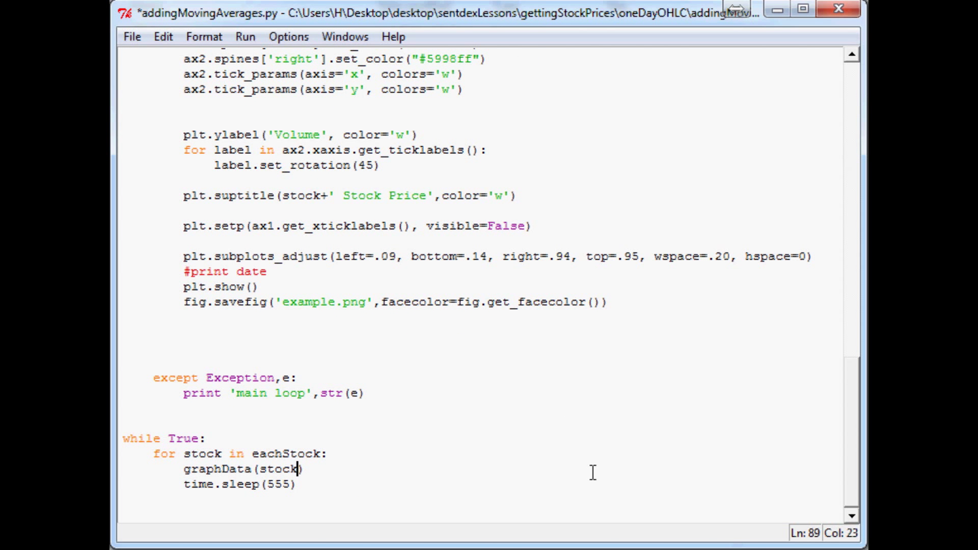
type(",12,")
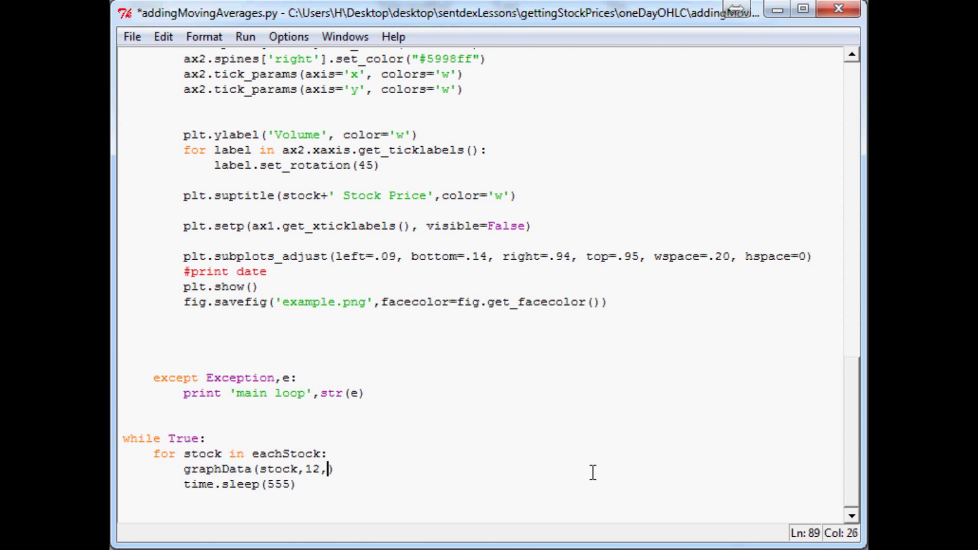
type("26")
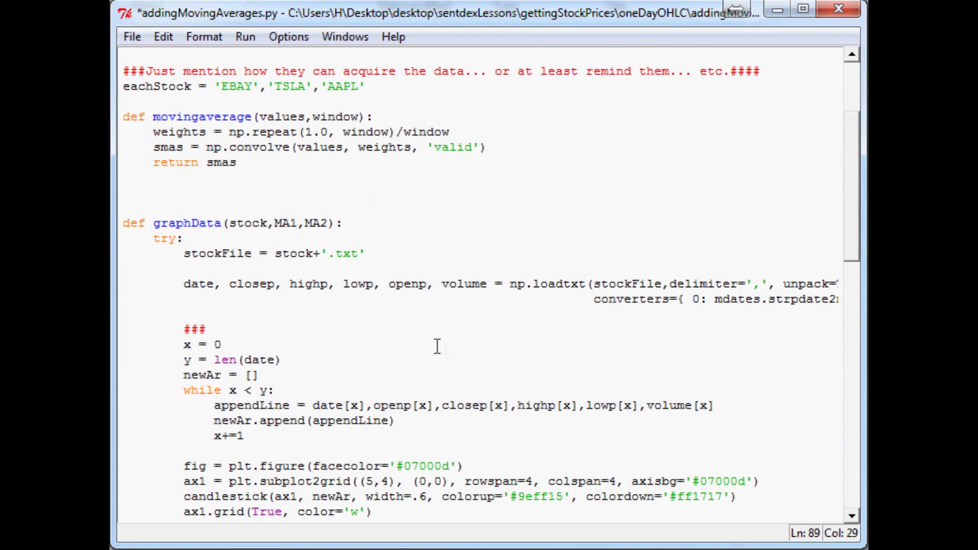
Step: Open blank lines in graphData between the newAr-building loop and the fig = plt.figure setup
left_click(191, 223)
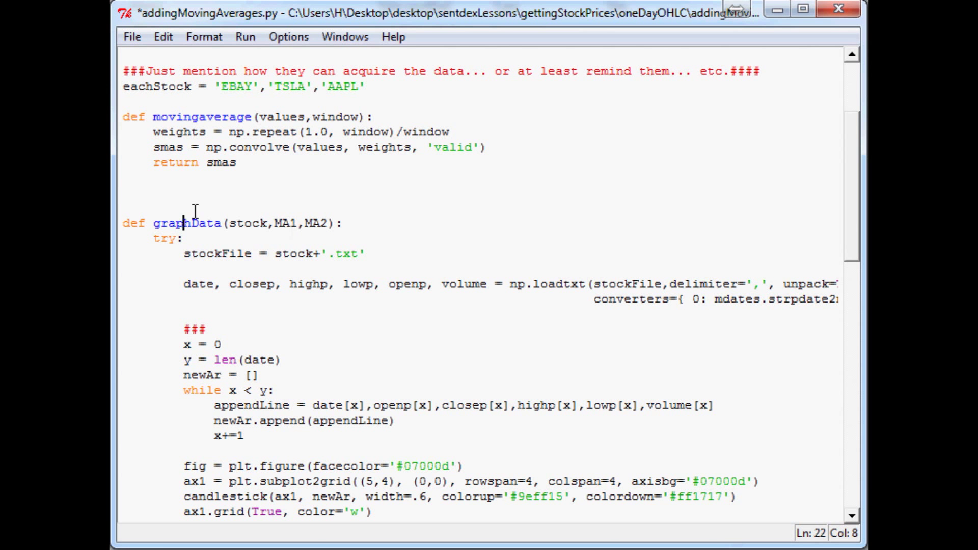
scroll("down", 3)
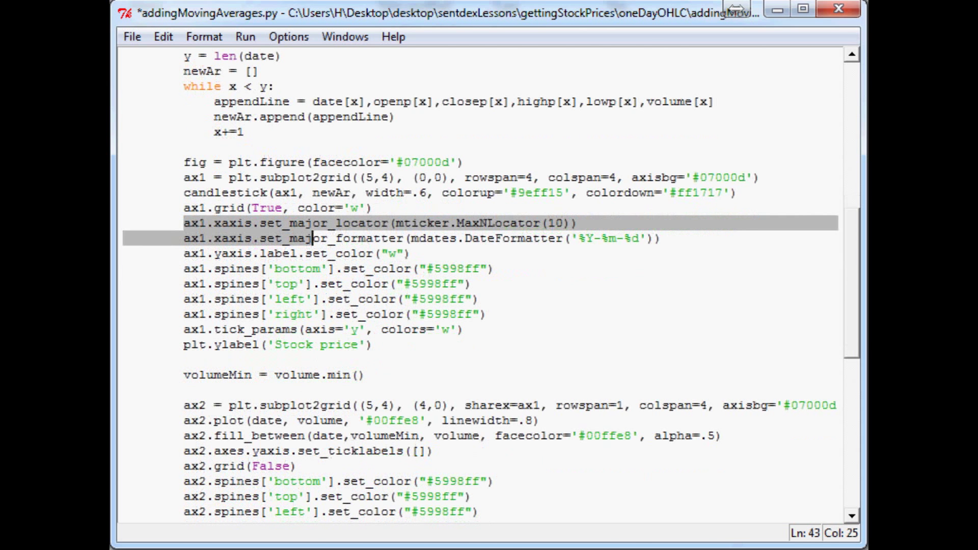
scroll("up", 3)
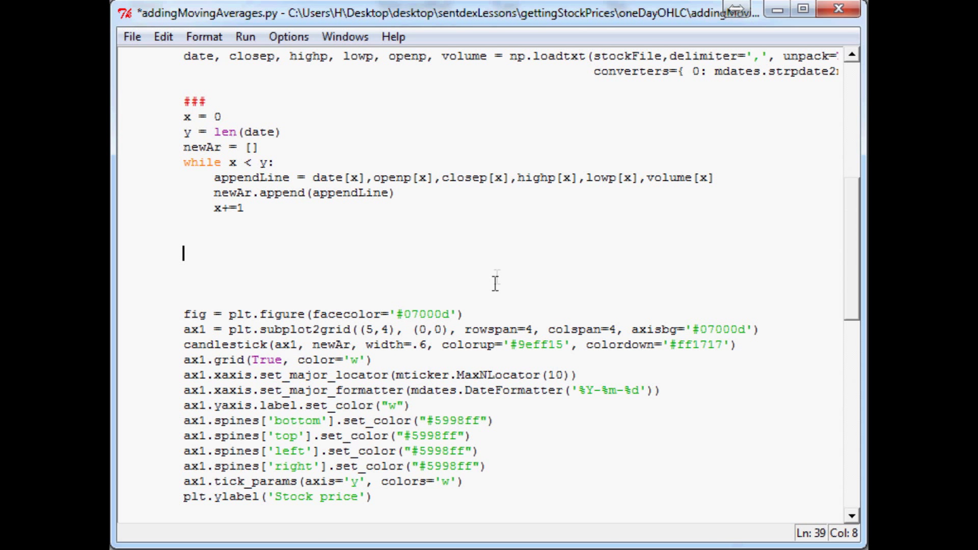
Step: Add Av1 = movingaverage(closep, MA1) below the data-building loop
type("av")
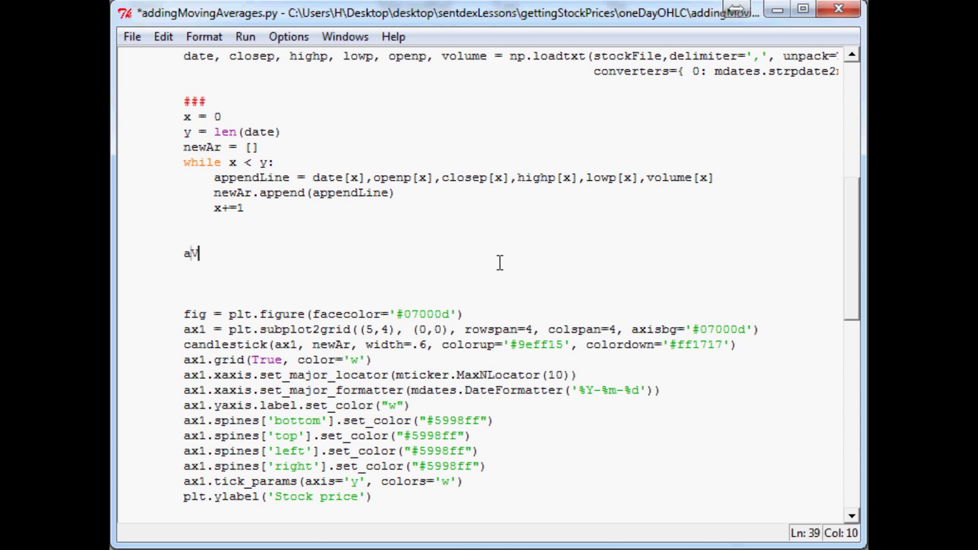
type("1")
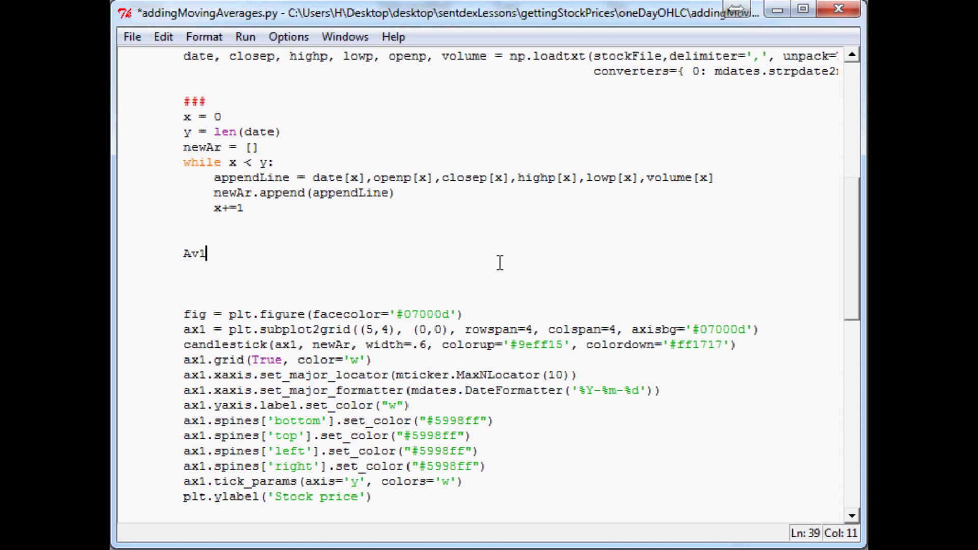
type("= mov")
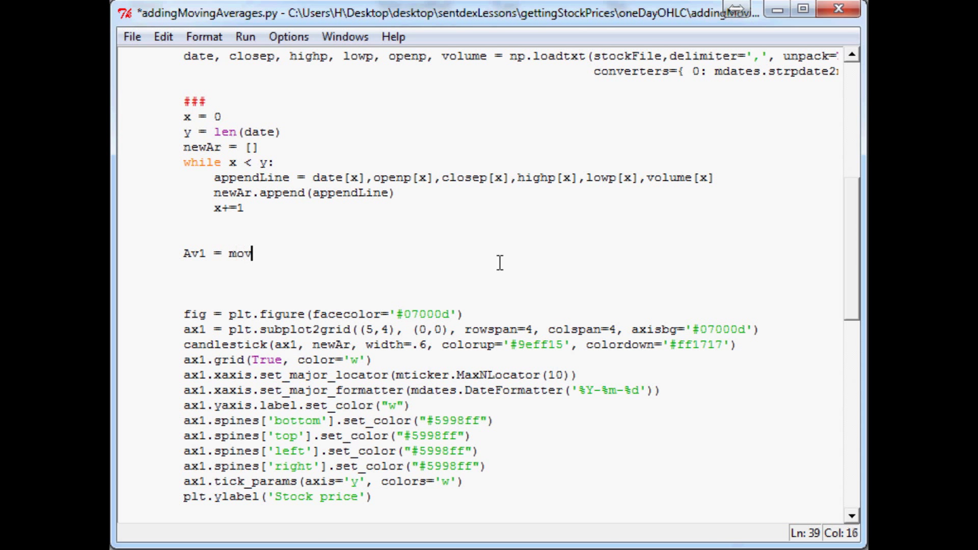
type("ingaverage")
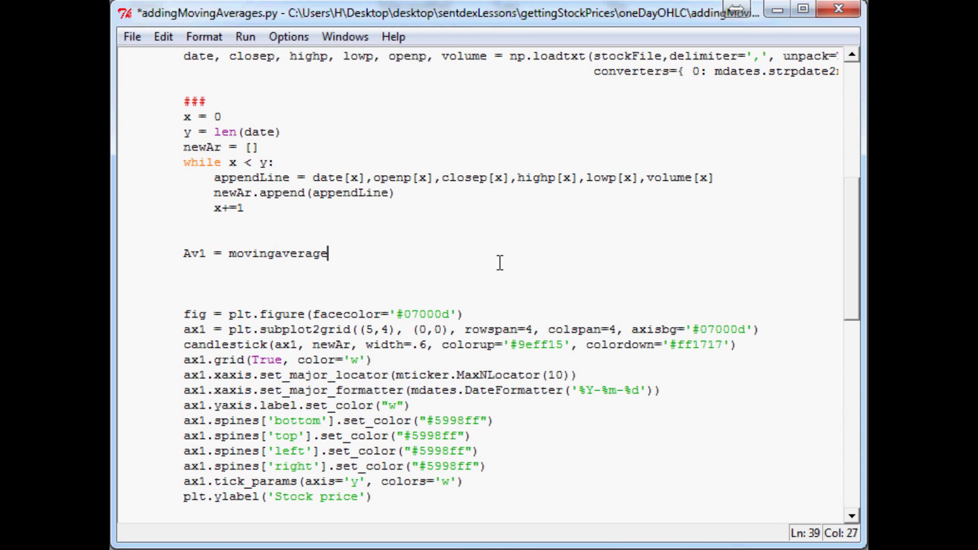
type("()")
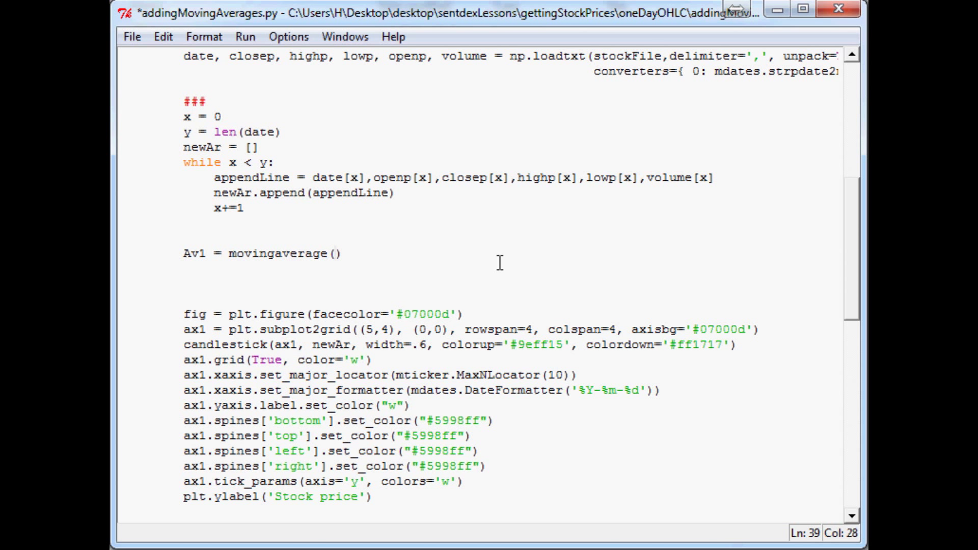
type("clos")
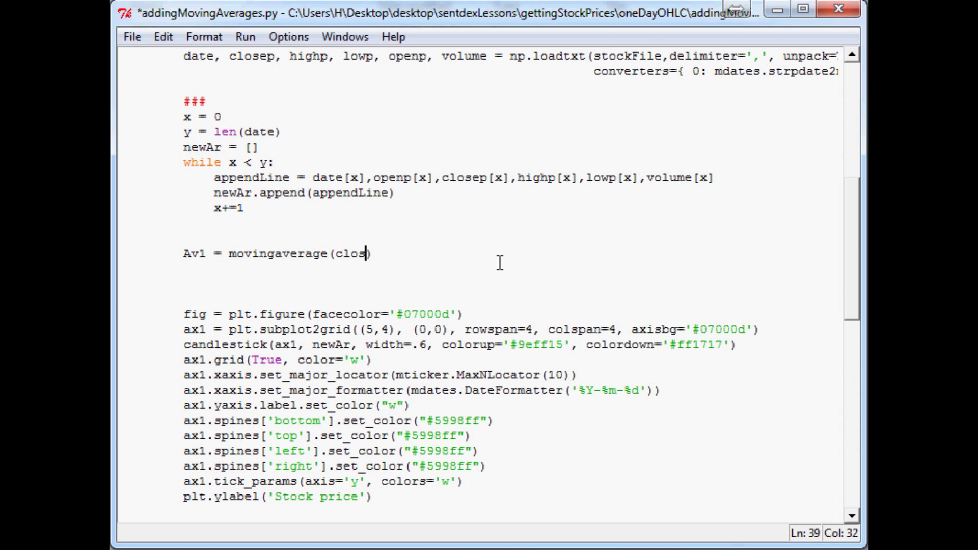
type("ep,")
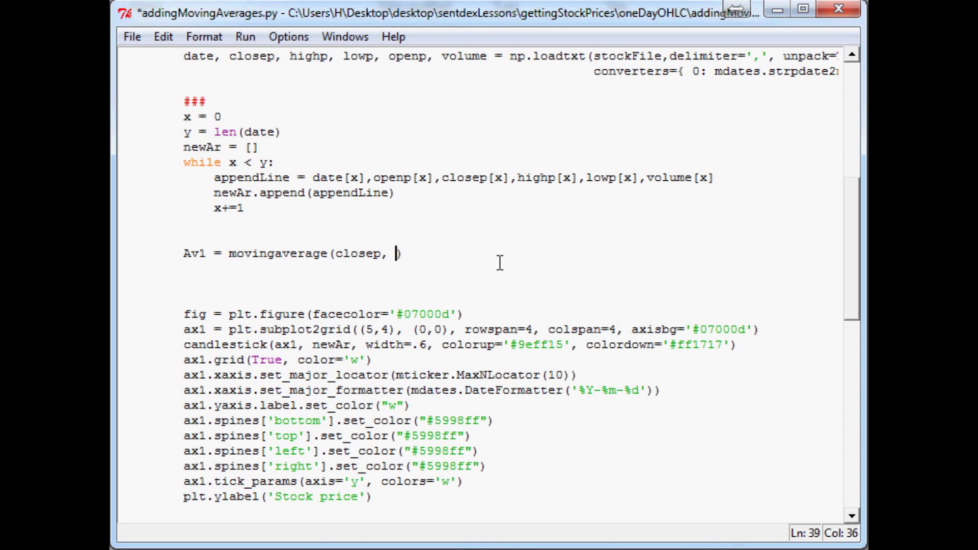
type("MA1")
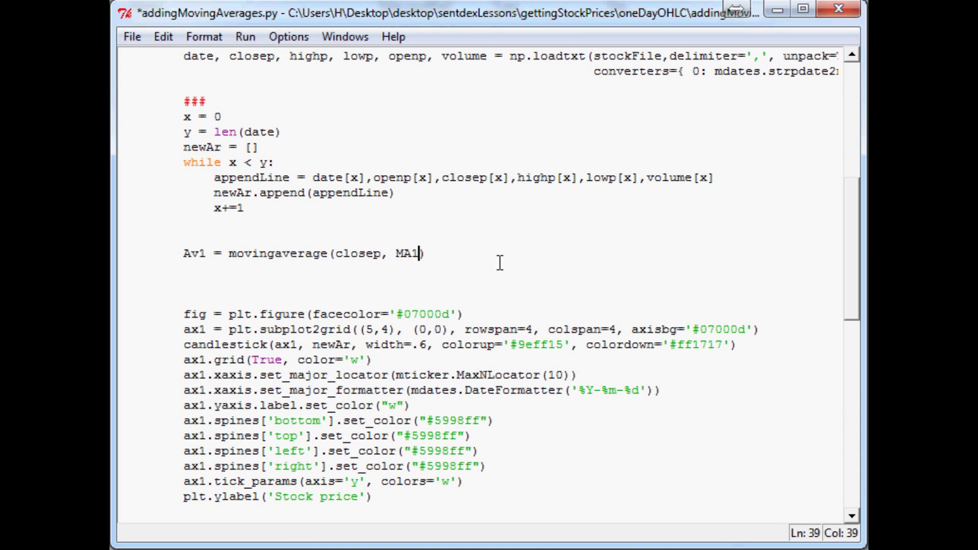
Step: Add Av2 = movingaverage(closep, MA2) on the following line
scroll("down", 3)
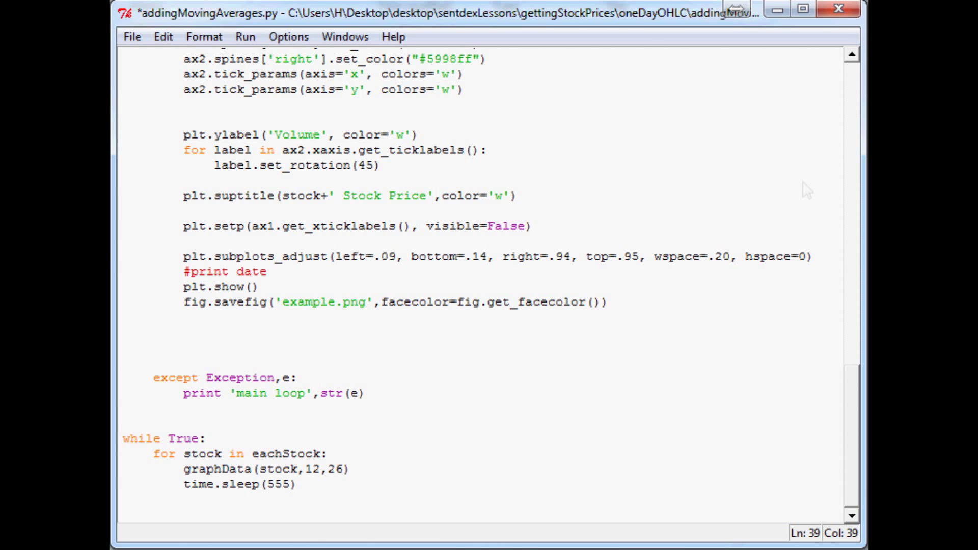
double_click(311, 469)
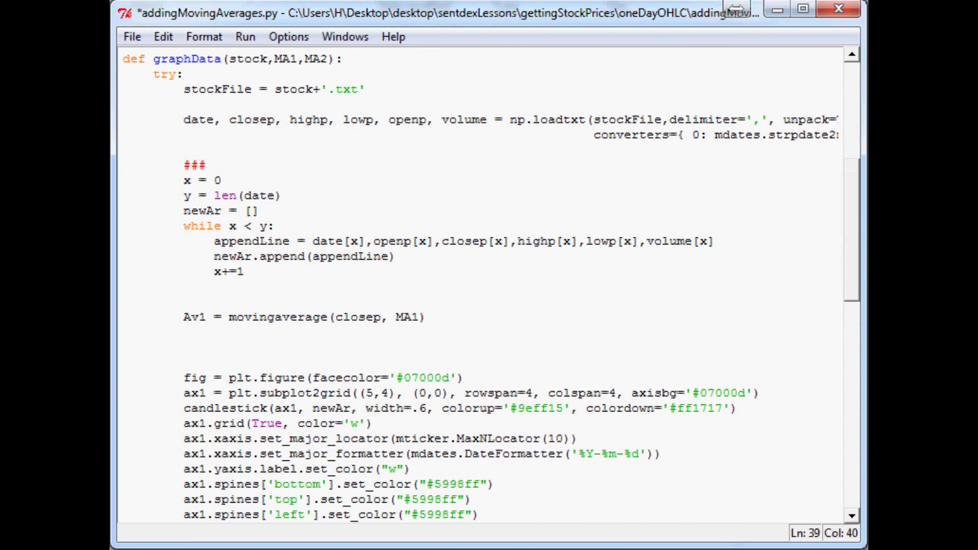
type("Av2 = mov")
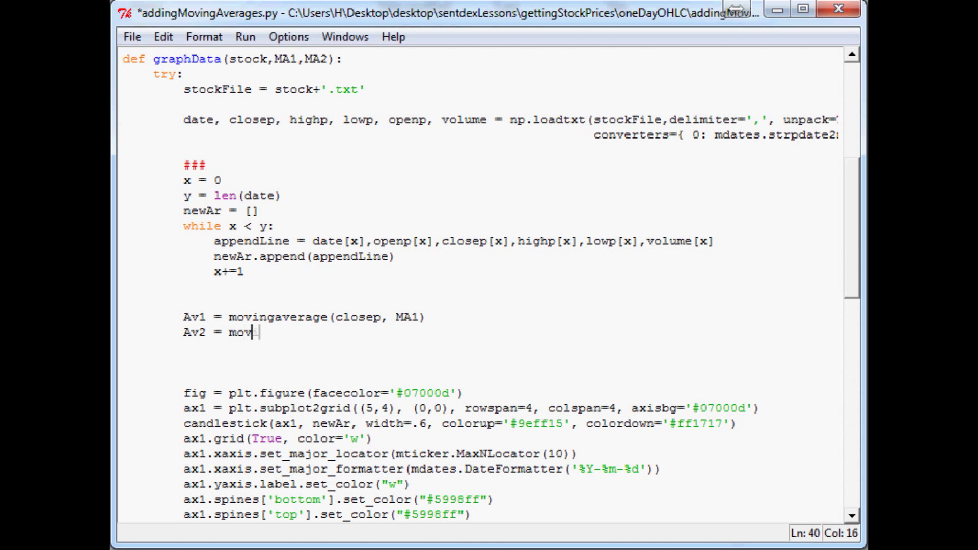
type("ingaverage()")
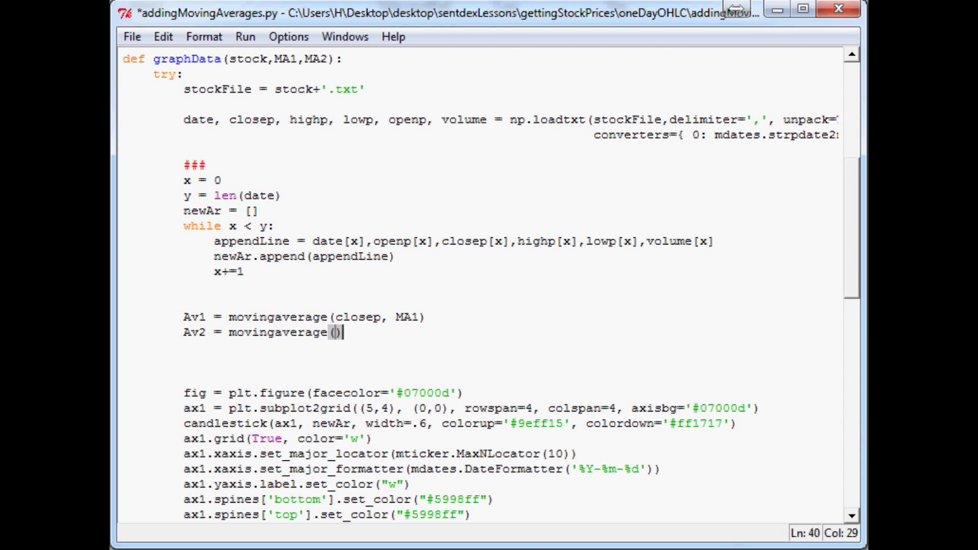
type("slo")
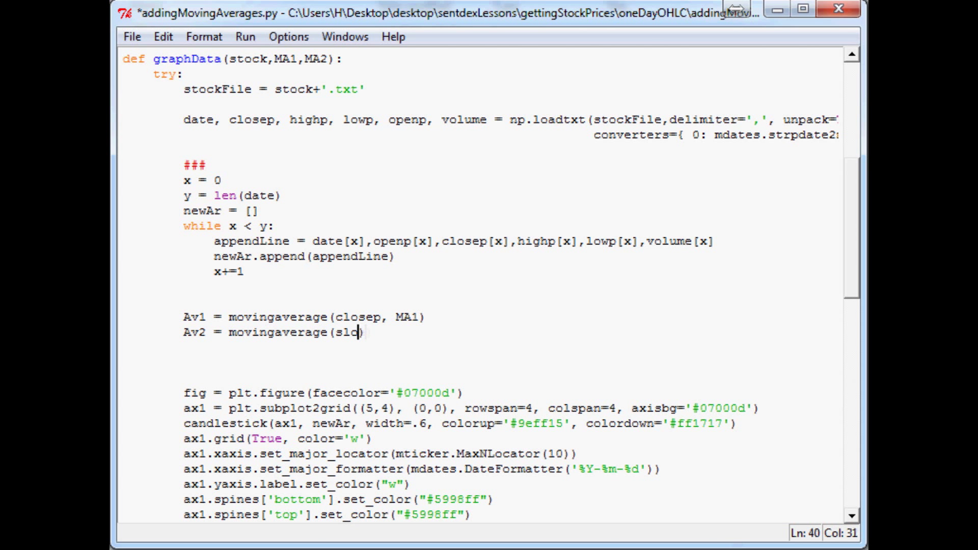
type("closep,")
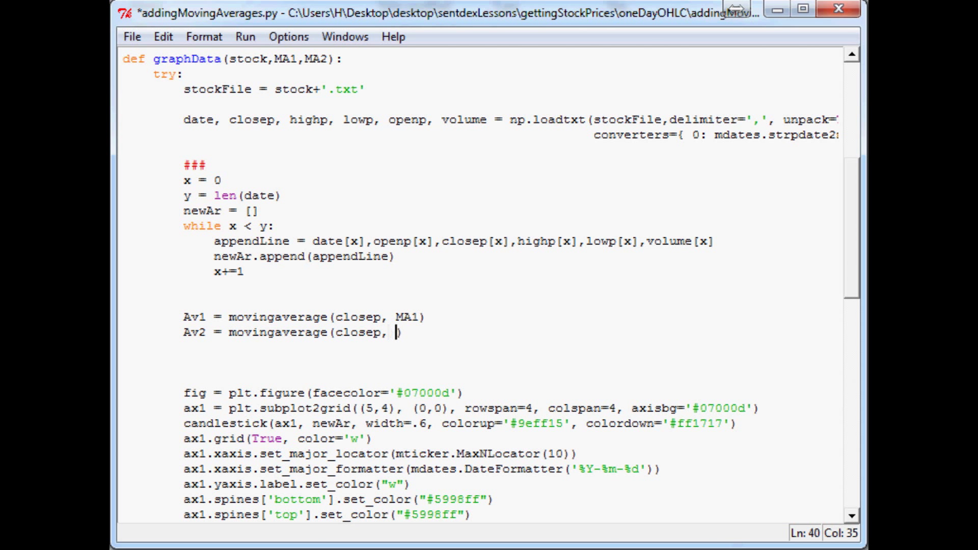
type("MA2)")
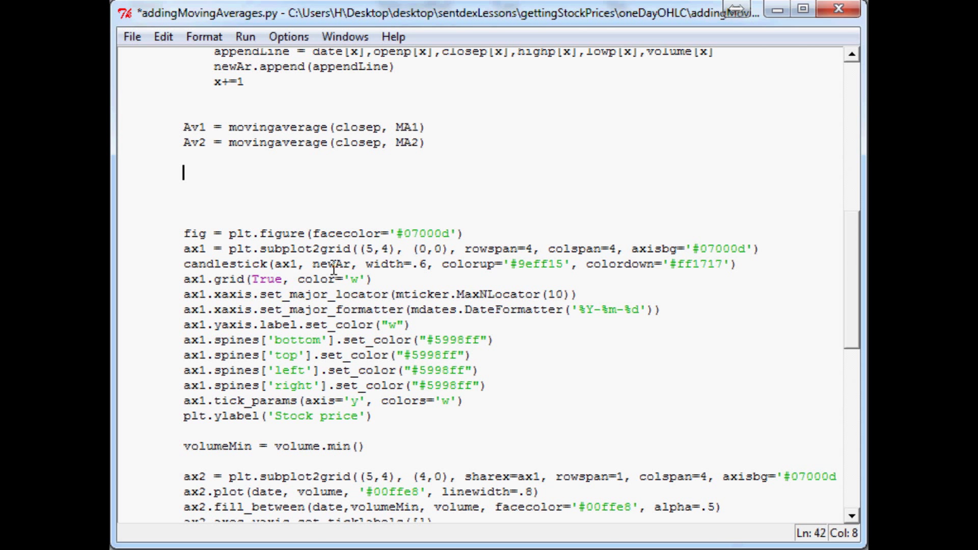
Step: Add SP = len(date[MA2-1:]) under the Av2 line, correcting the slice colon
type("SP")
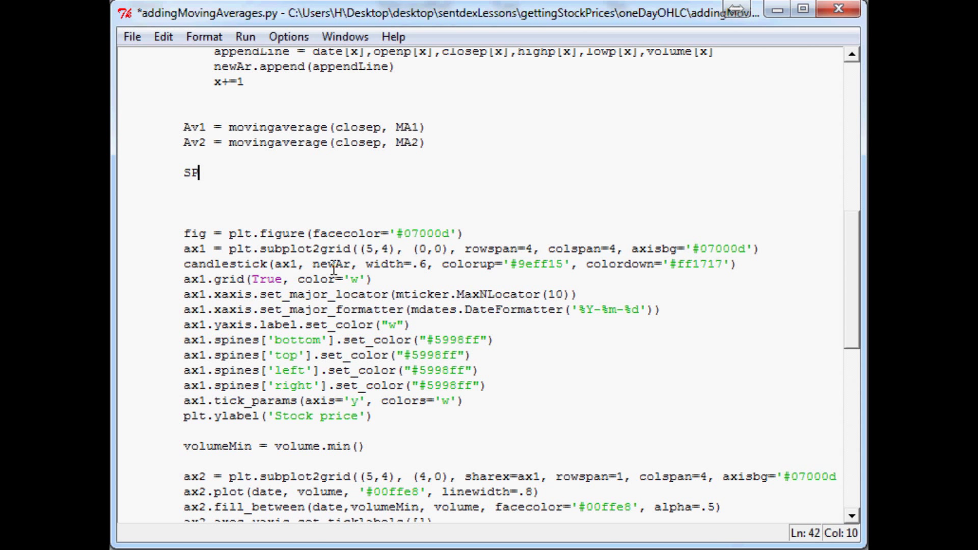
type("=")
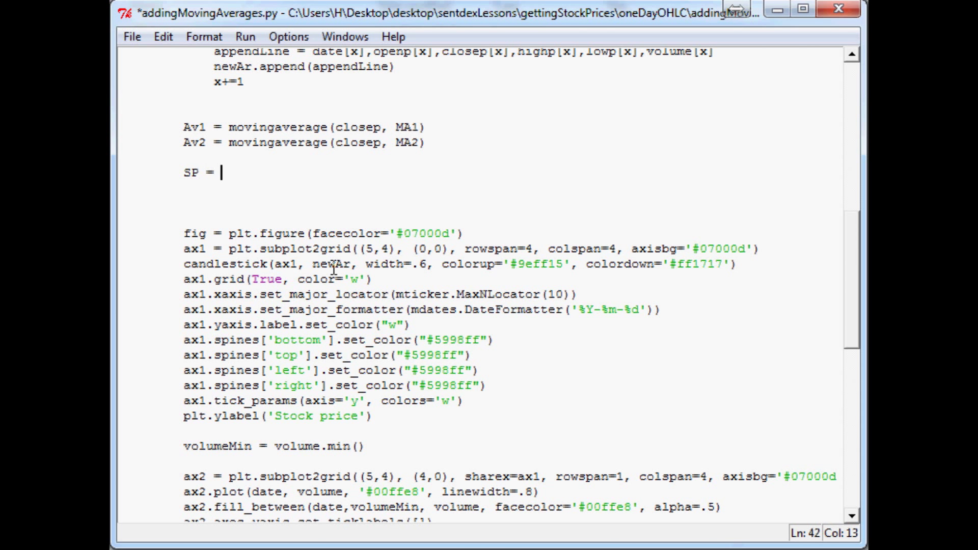
type("len()")
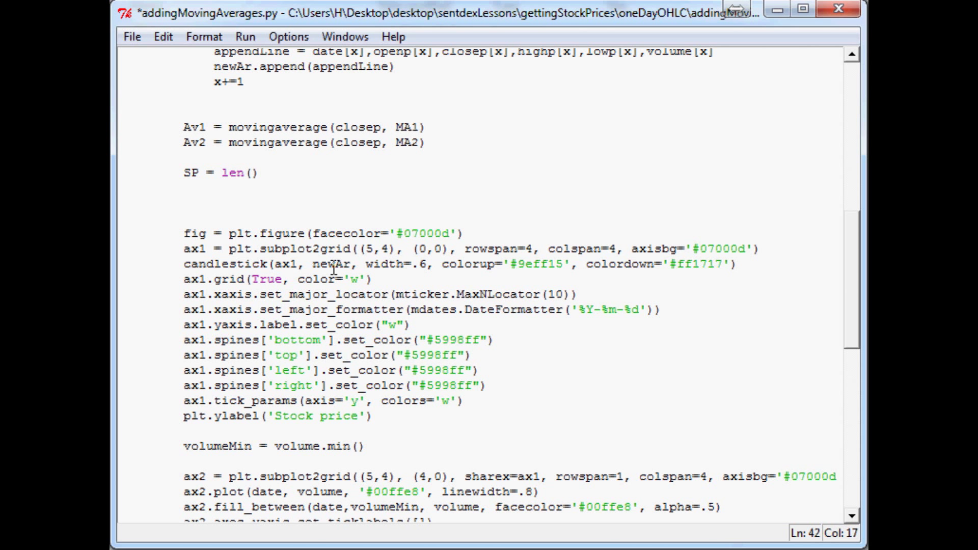
type("date")
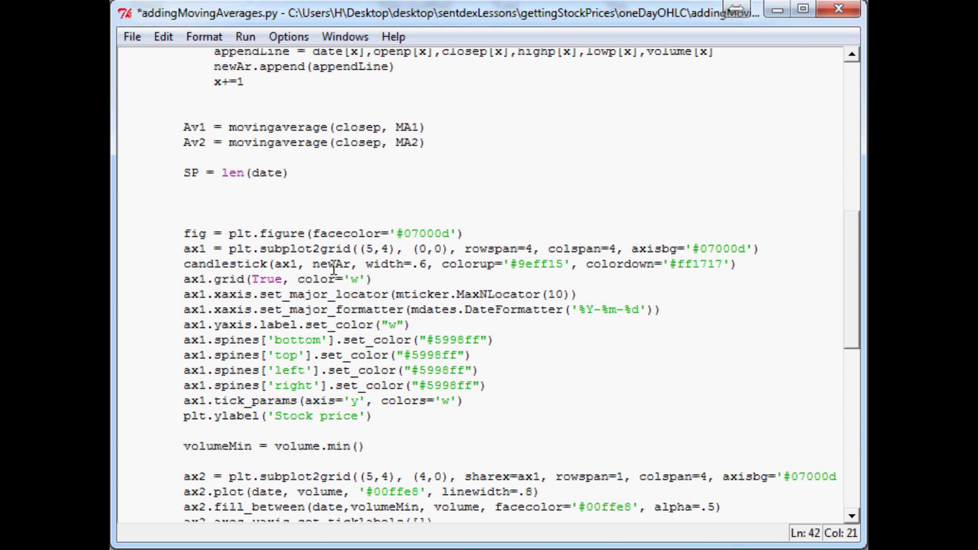
type("[")
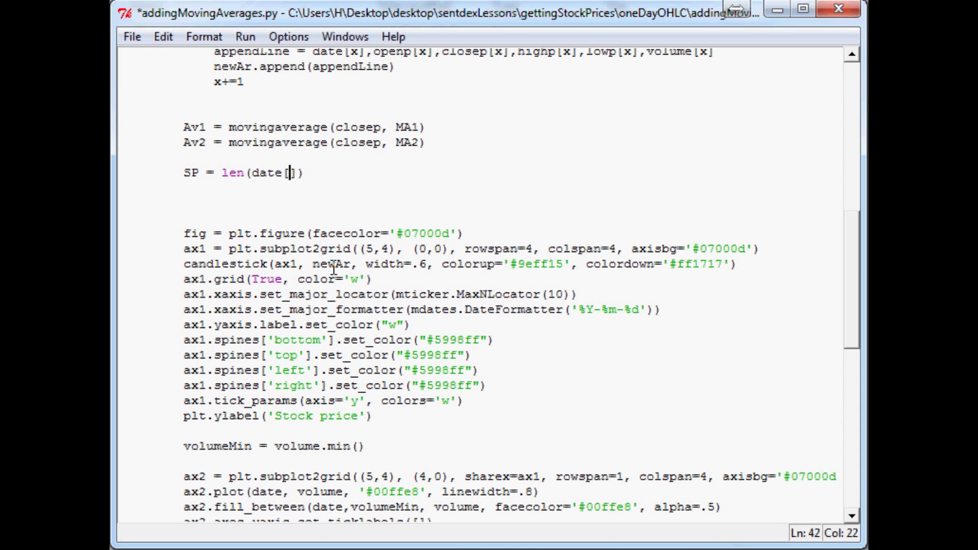
type("MA2")
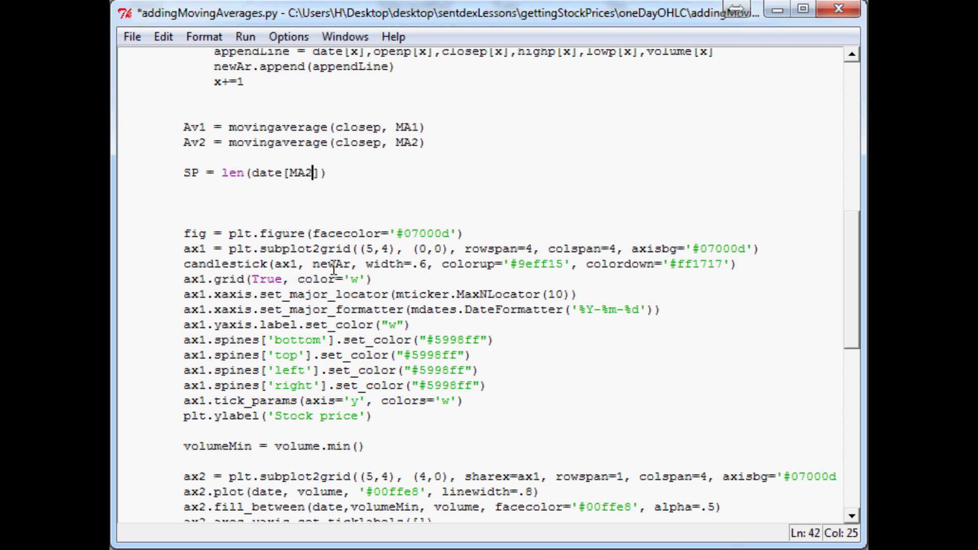
type("-")
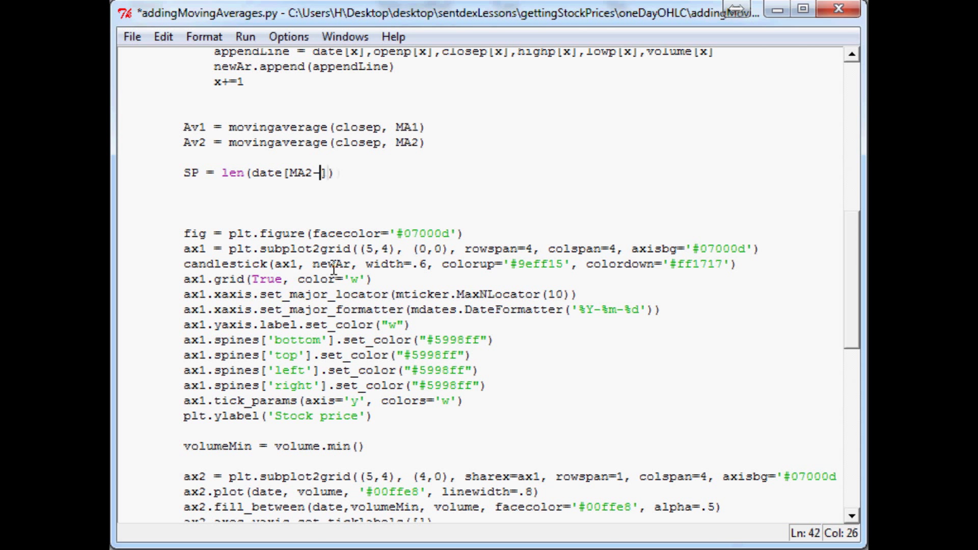
type("1]:")
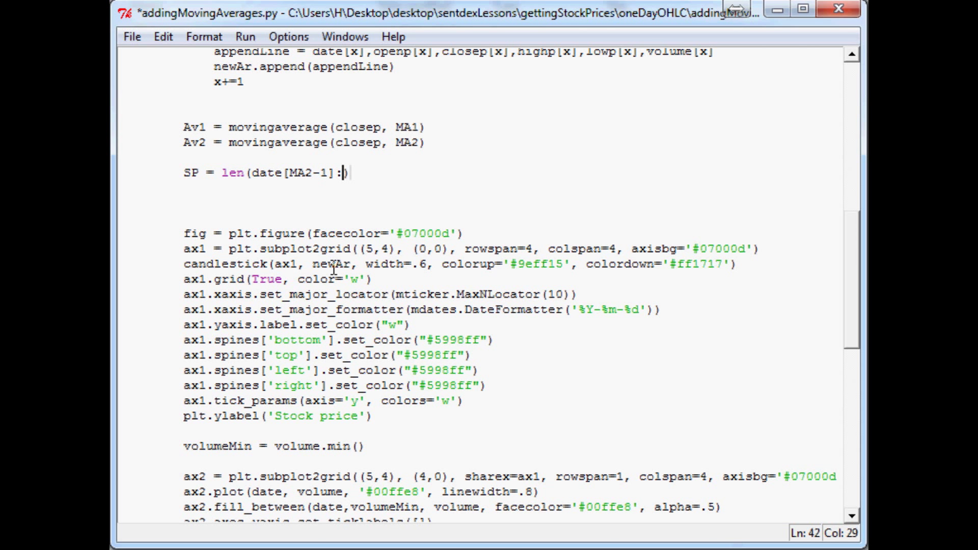
type(")")
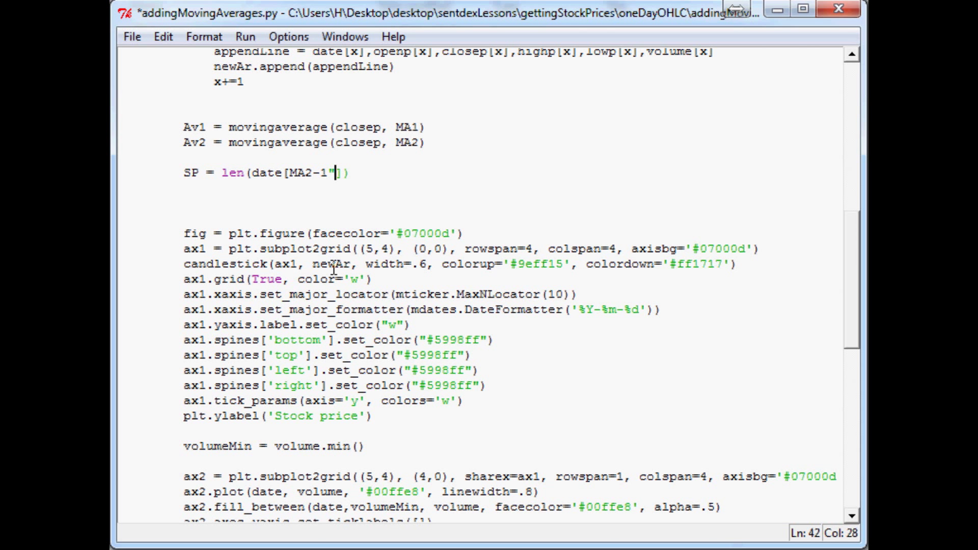
type(":")
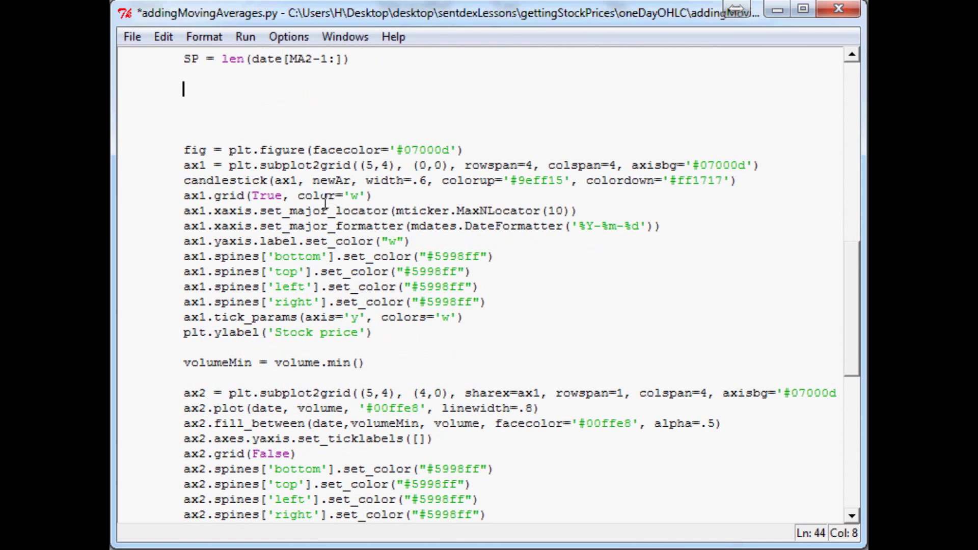
mouse_move(249, 224)
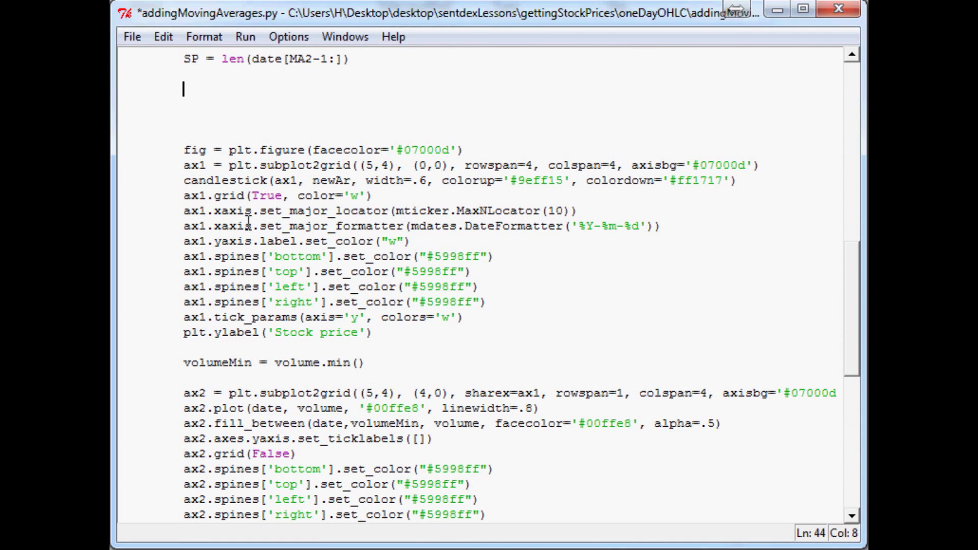
Step: Write ax1.plot(date[-SP:],Av1[-SP:]) below the candlestick call to draw the first moving average
left_click(739, 143)
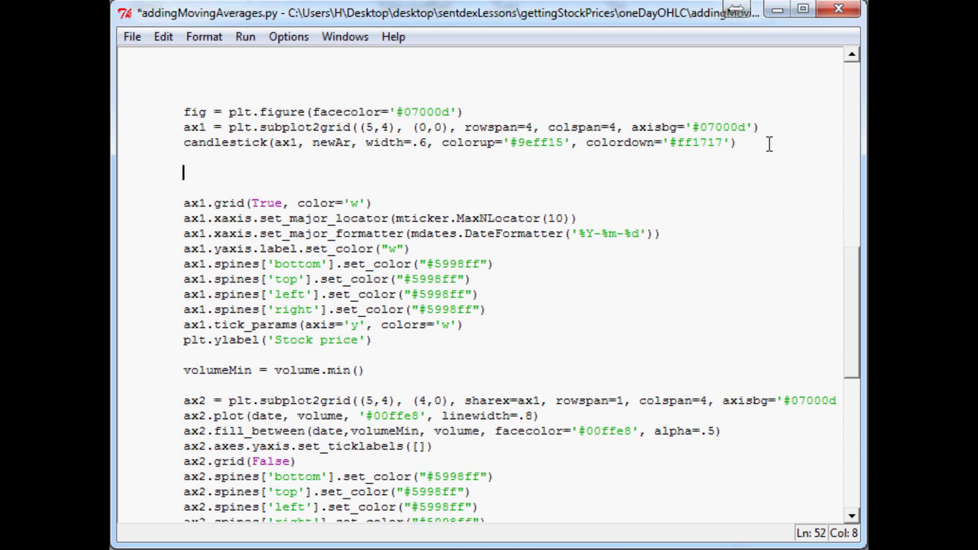
type("ax1")
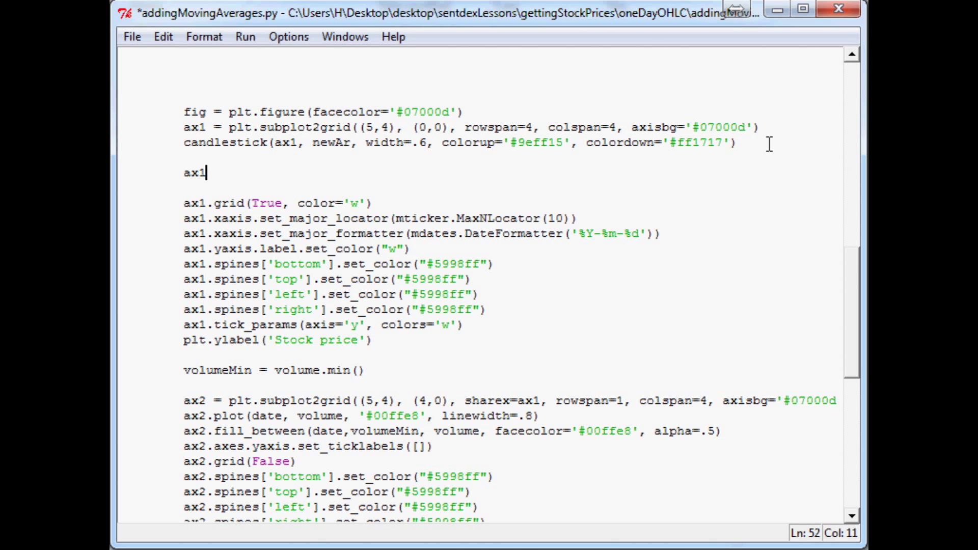
type(".plot ()")
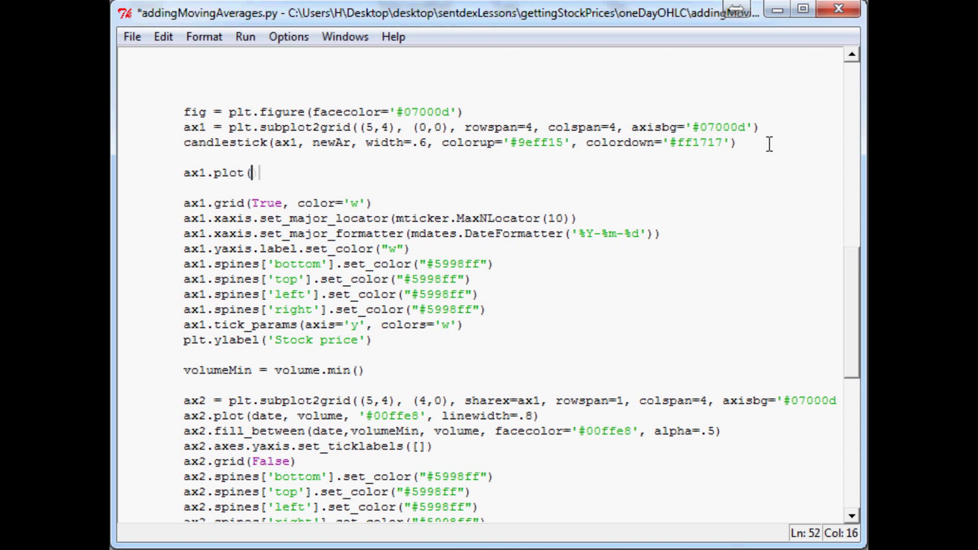
type("date")
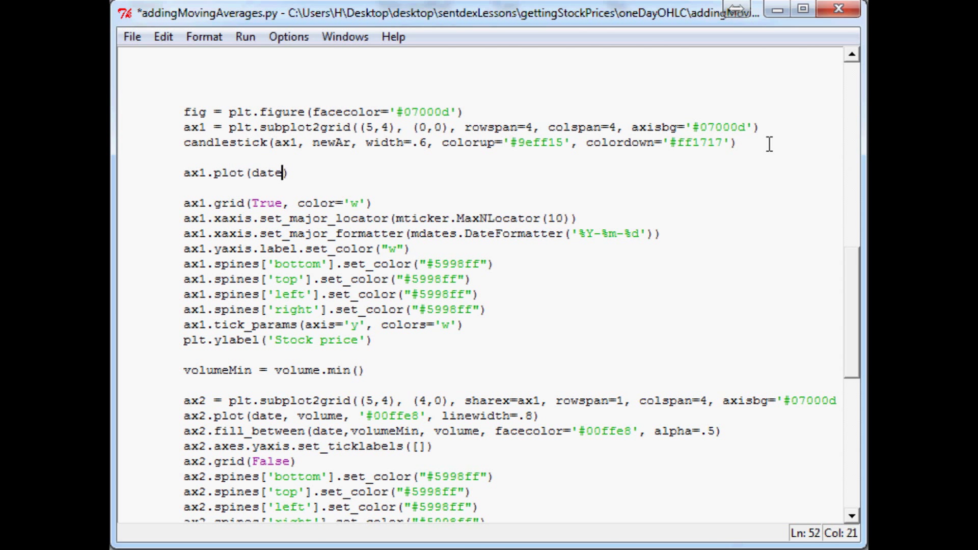
type("[")
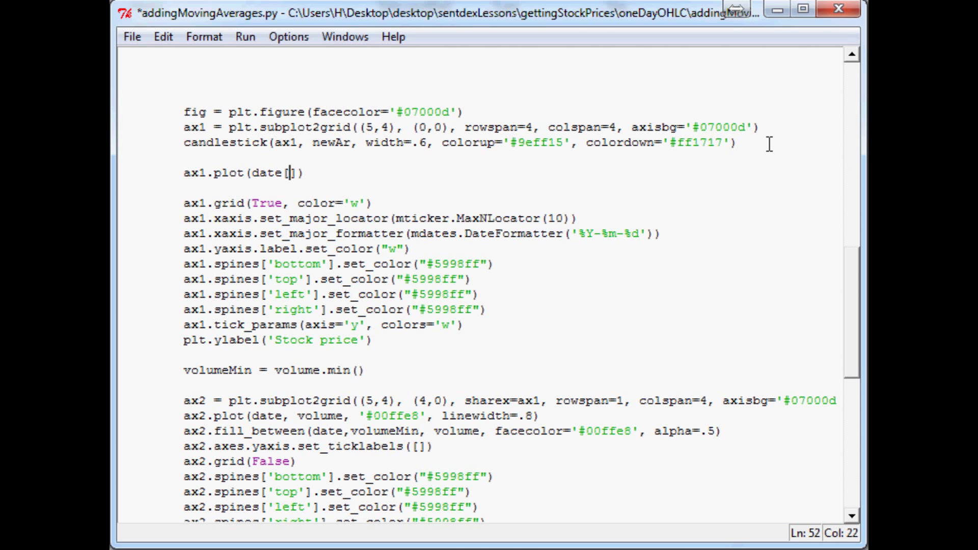
type("-SP:")
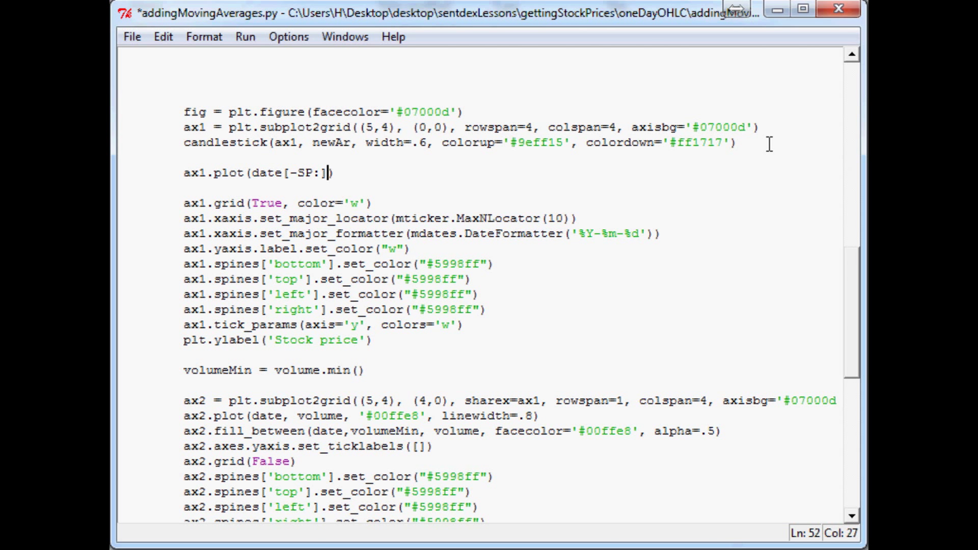
type(",")
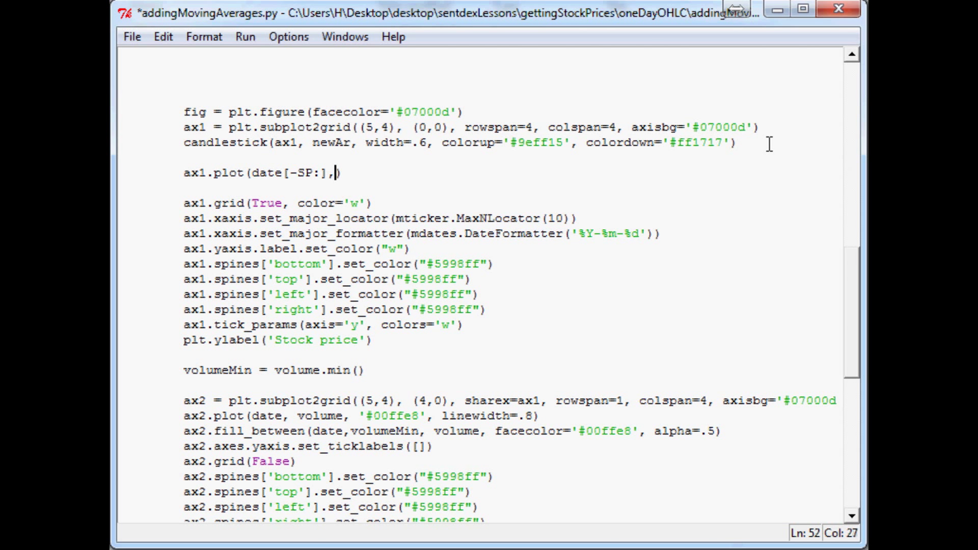
type("Av1")
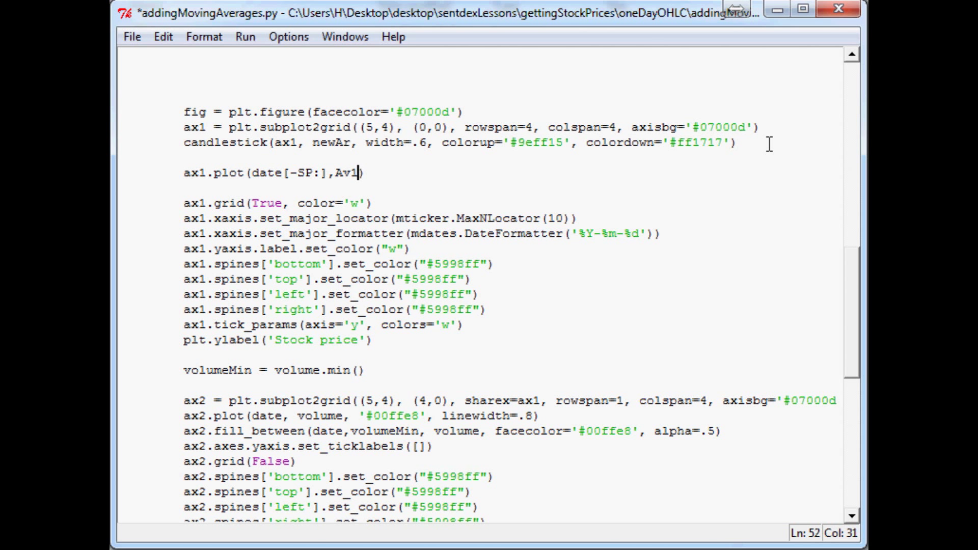
type("[-")
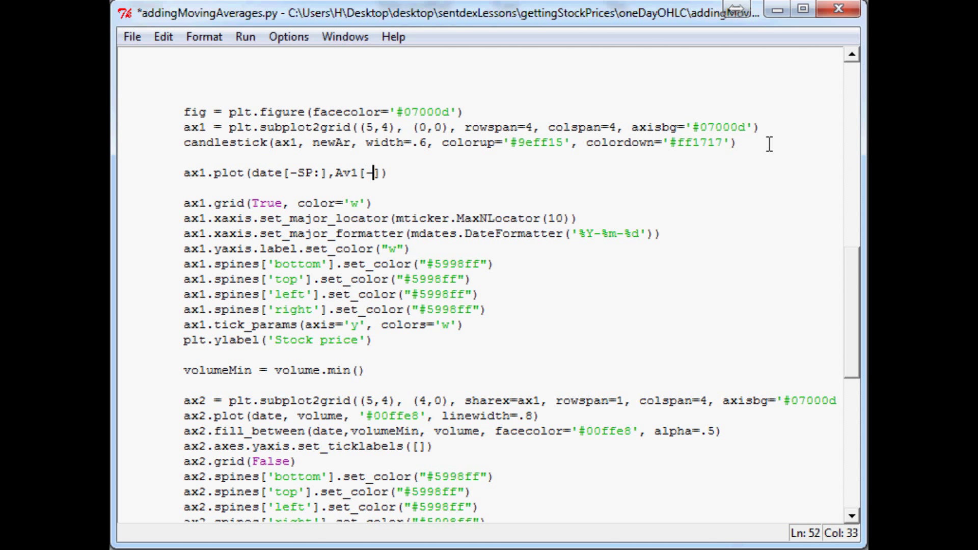
type("SP:")
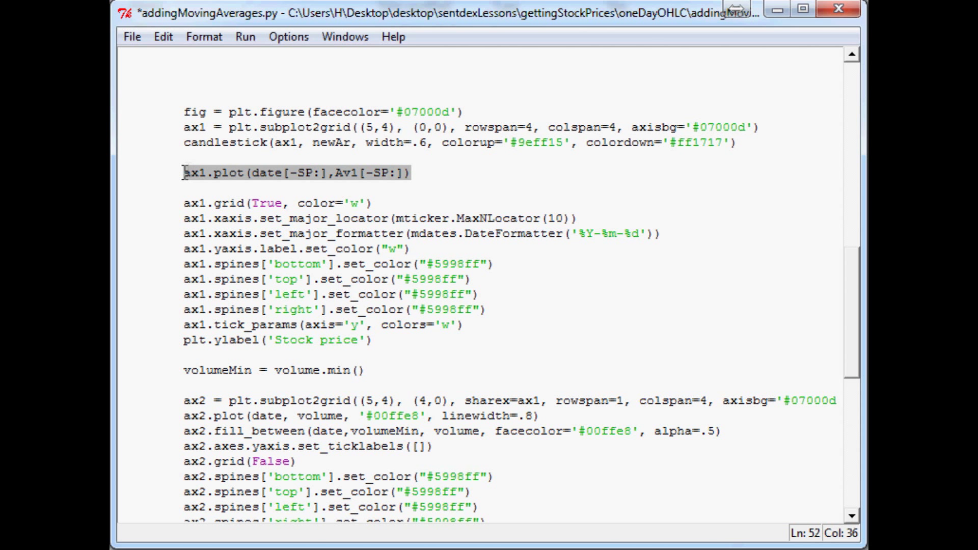
Step: Change the duplicated plot line to use Av2 so the second moving average is drawn
left_click(429, 173)
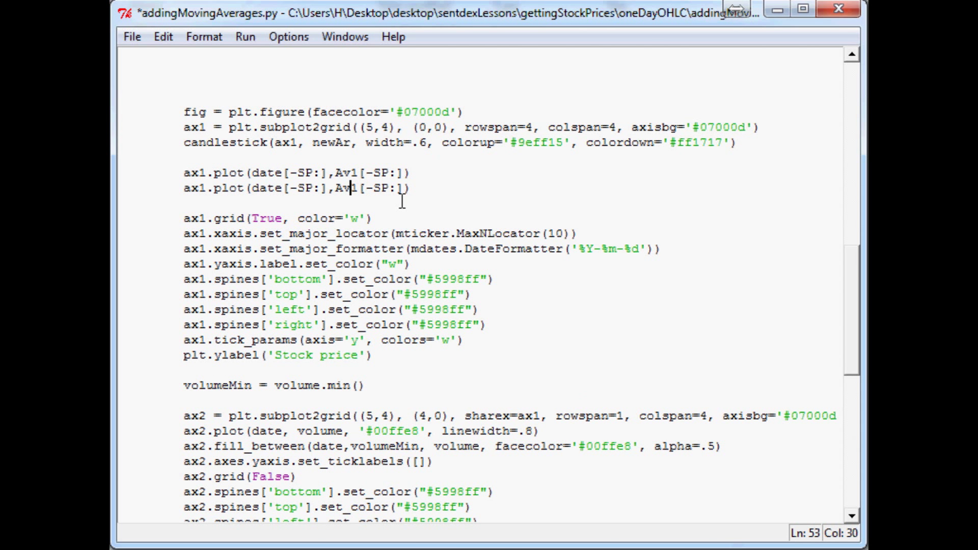
type("2")
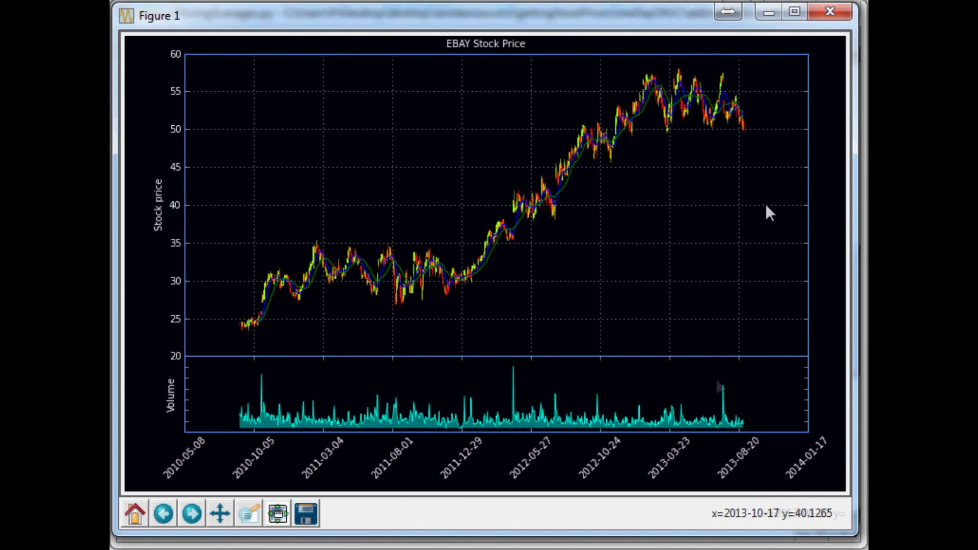
mouse_move(648, 390)
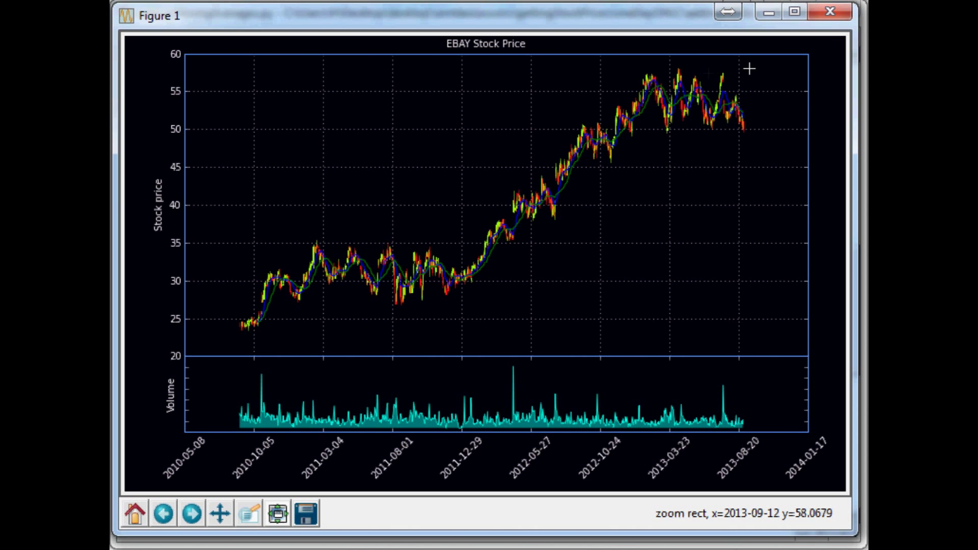
mouse_move(691, 101)
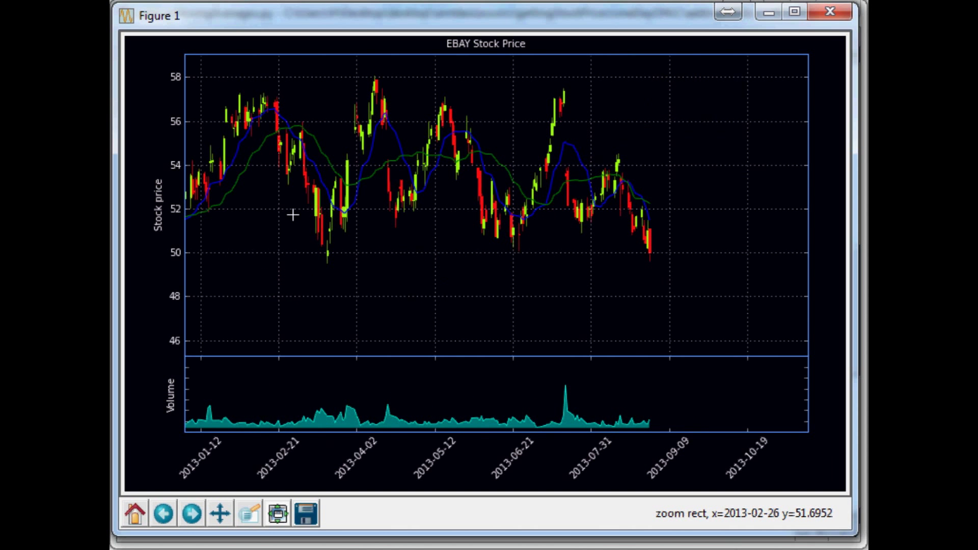
mouse_move(274, 166)
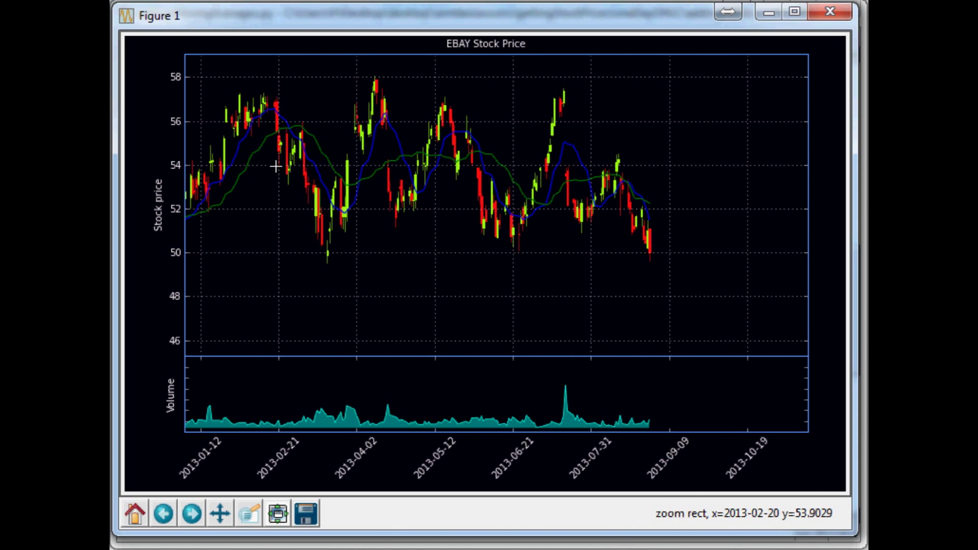
mouse_move(747, 236)
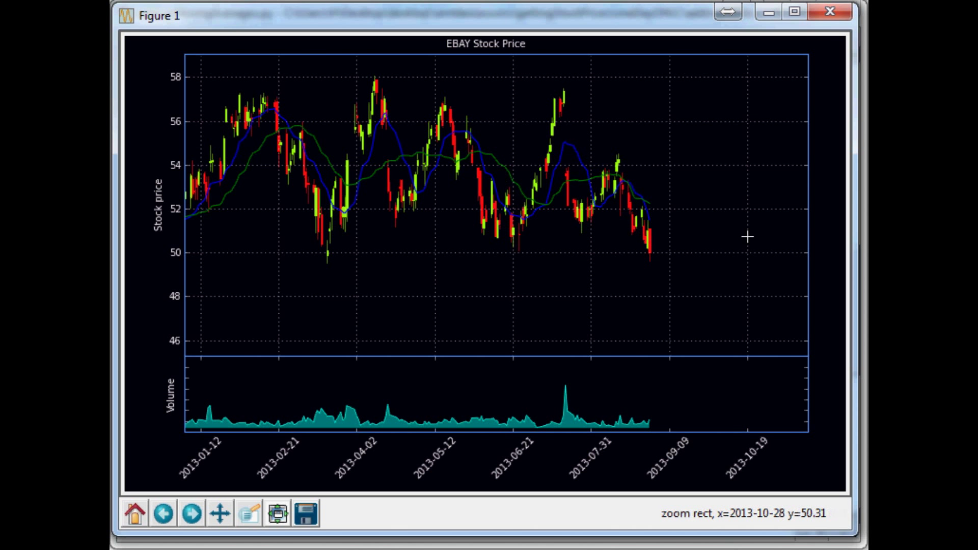
mouse_move(690, 118)
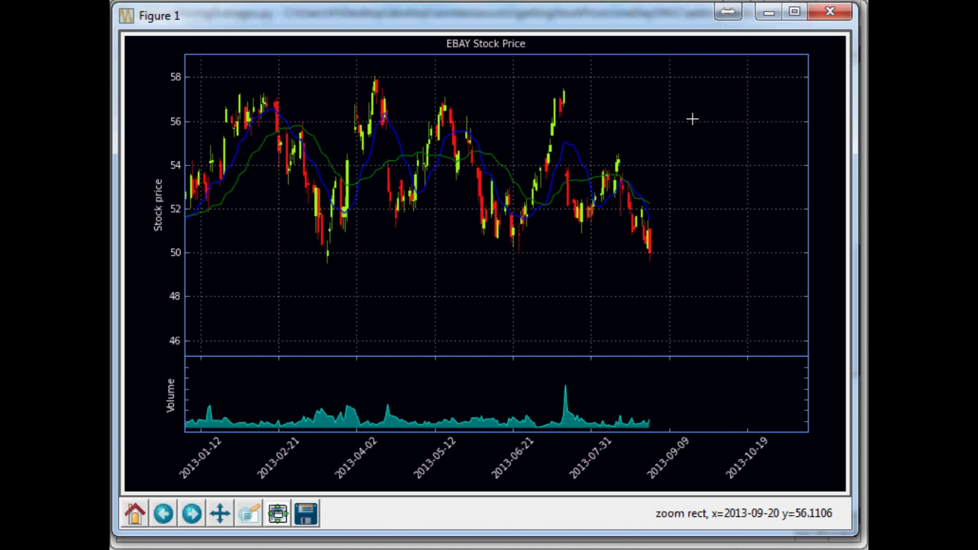
mouse_move(224, 72)
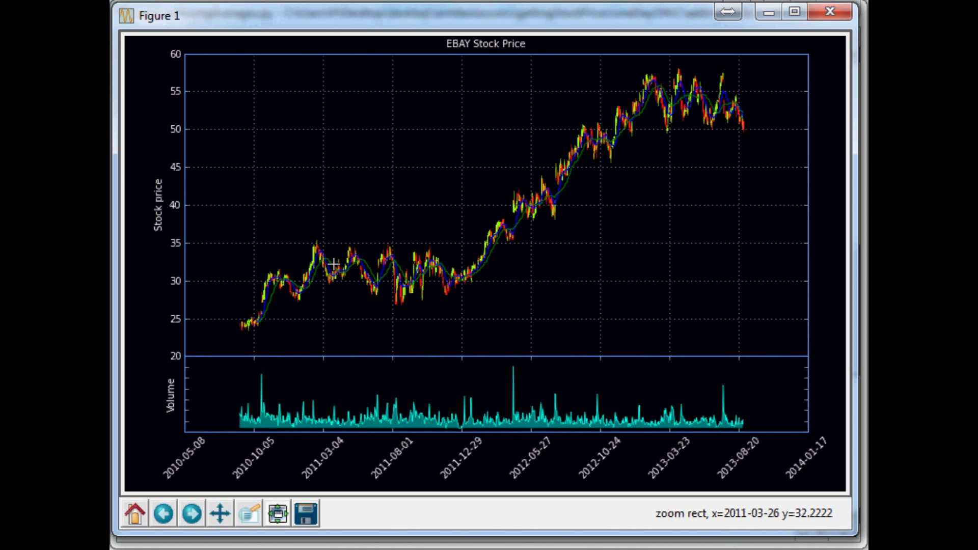
mouse_move(635, 124)
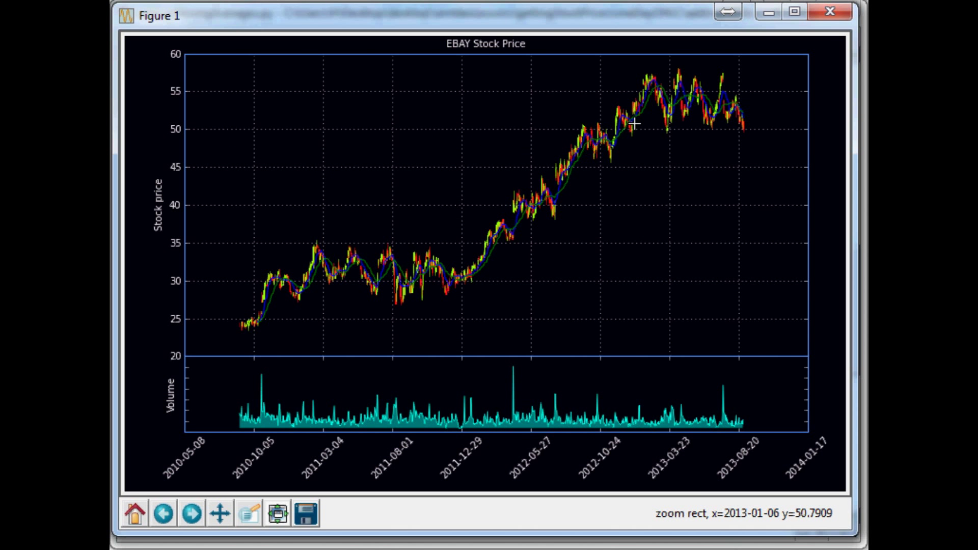
mouse_move(617, 140)
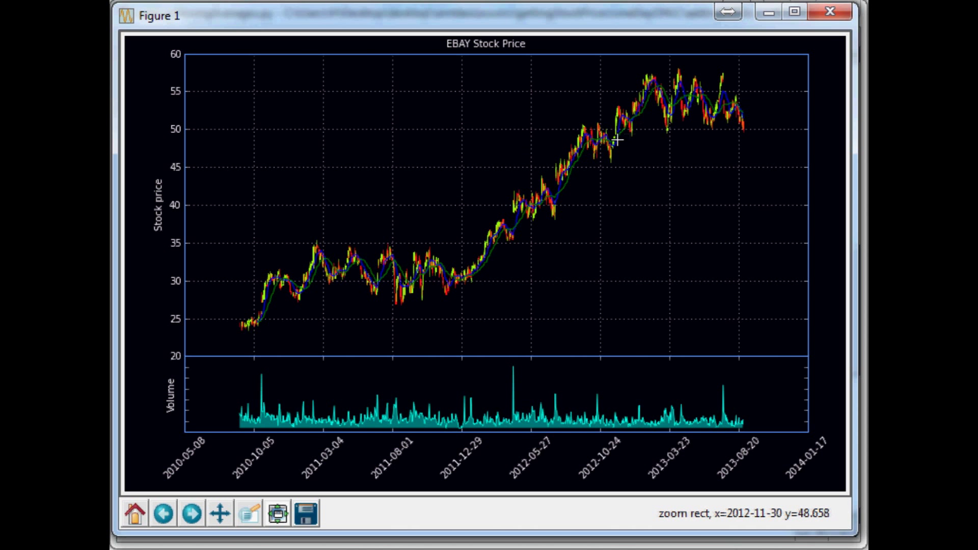
mouse_move(190, 181)
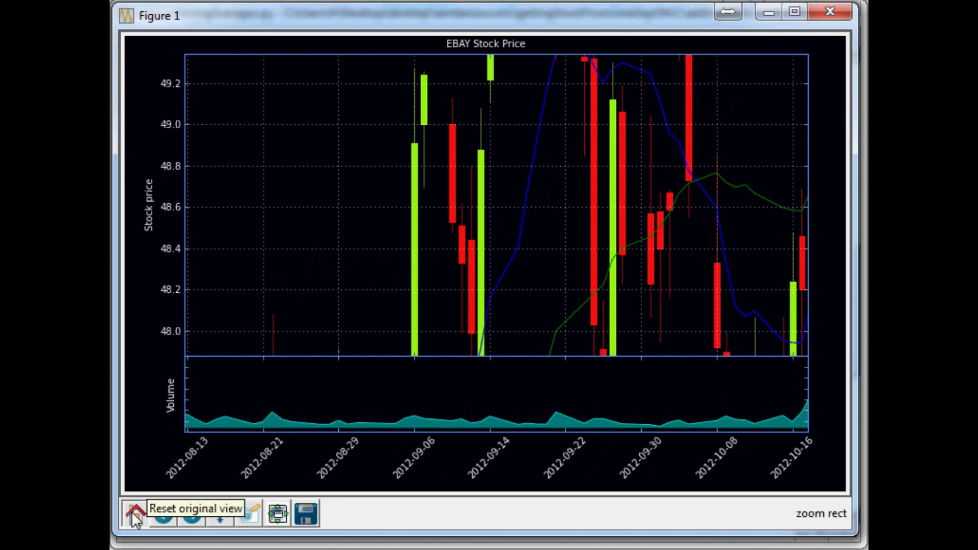
left_click(134, 512)
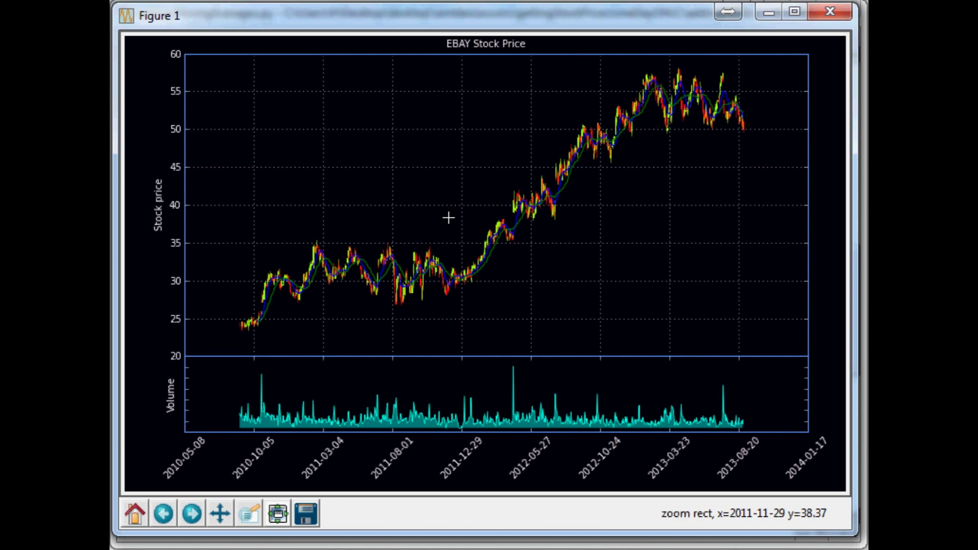
mouse_move(312, 248)
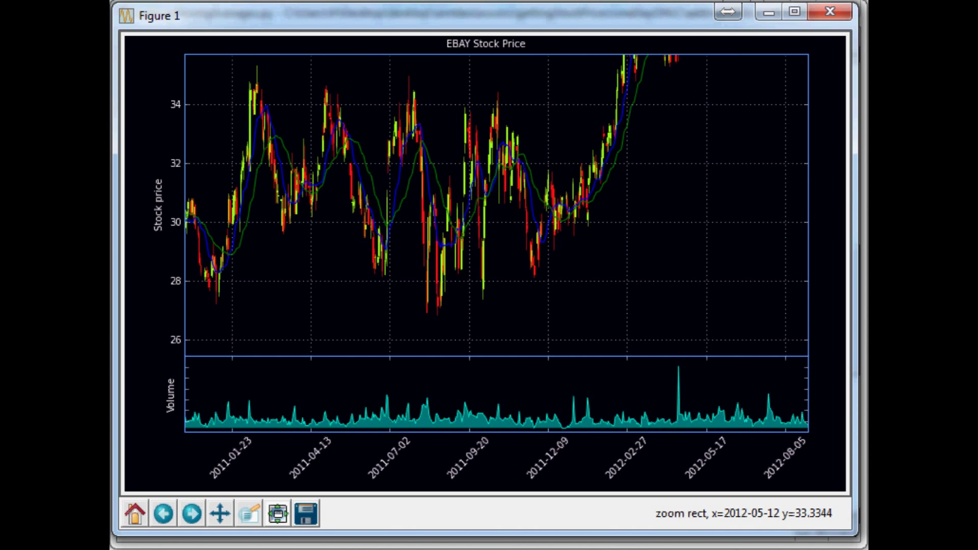
mouse_move(133, 513)
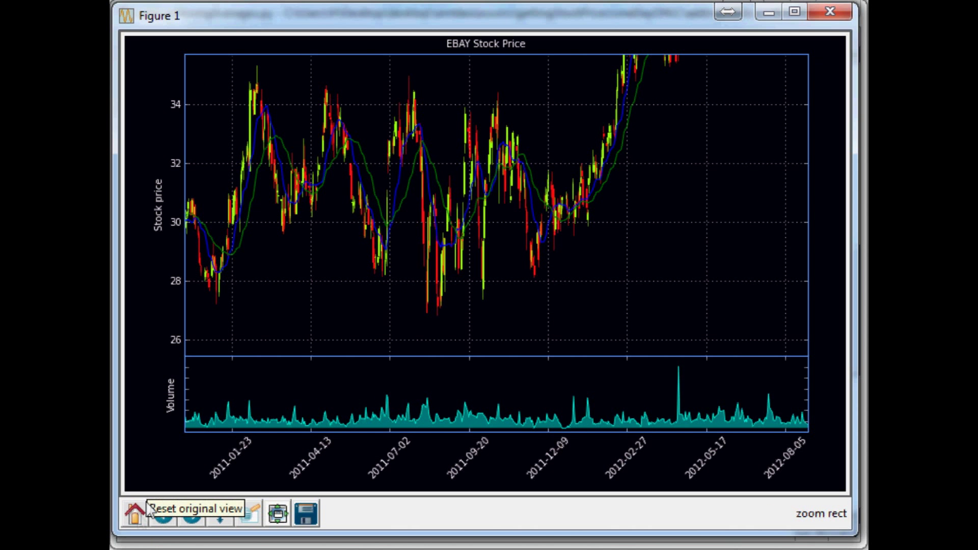
left_click(134, 513)
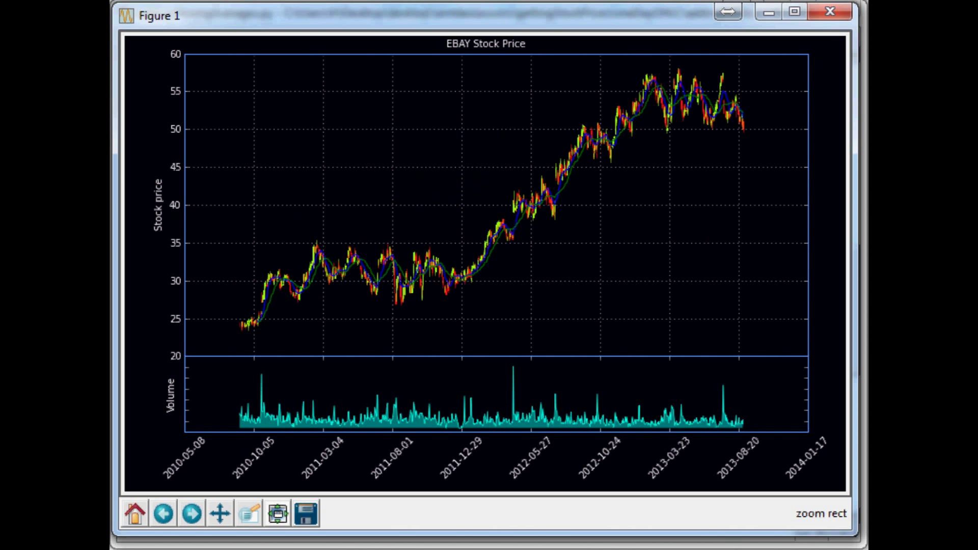